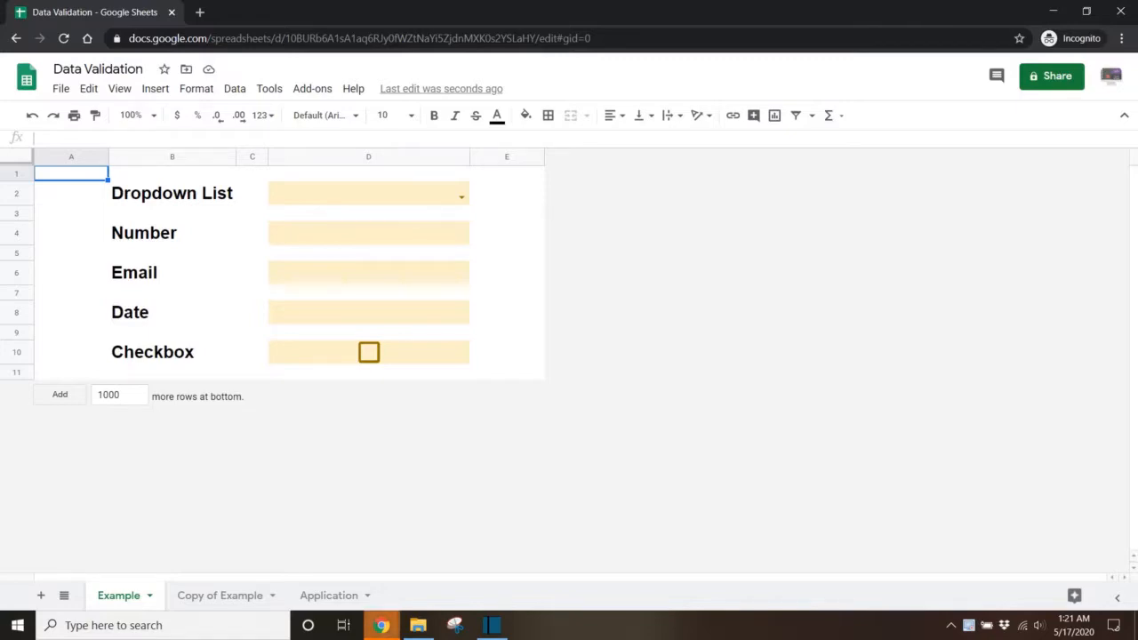
mouse_move(127, 498)
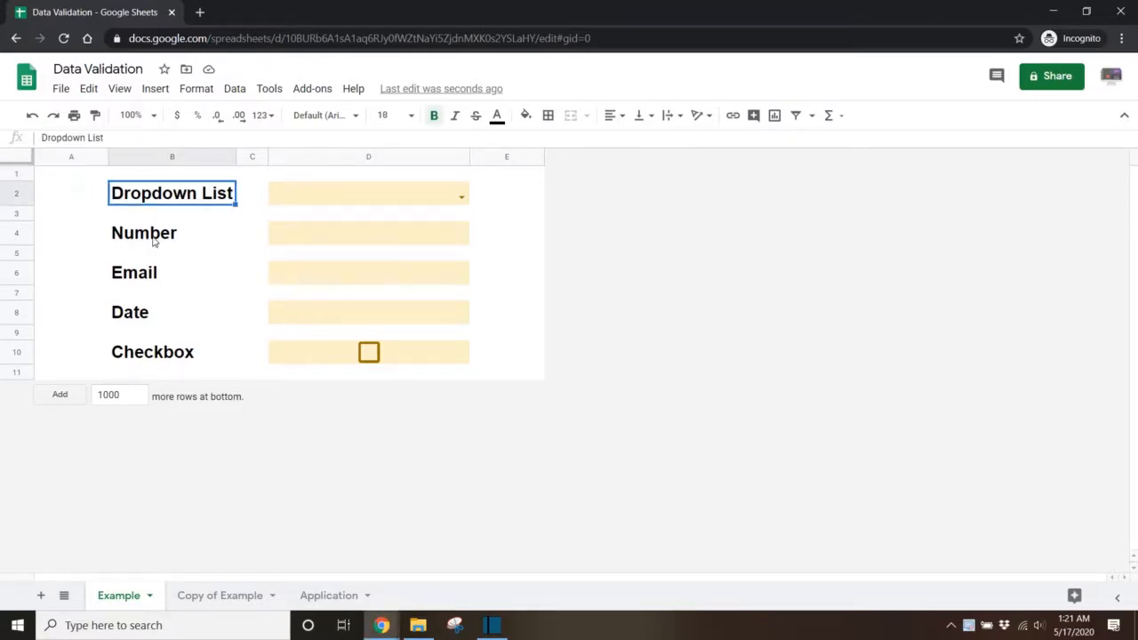
- Reveal the Sedan, Truck and SUV choices of the Dropdown List cell on the Example sheet
left_click(170, 272)
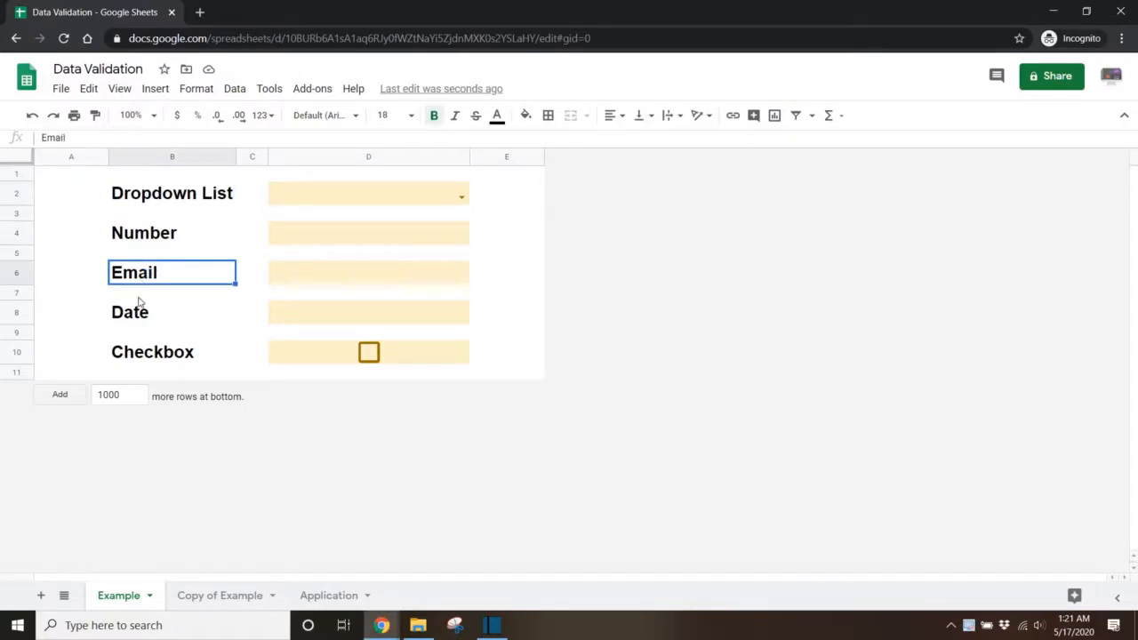
left_click(171, 352)
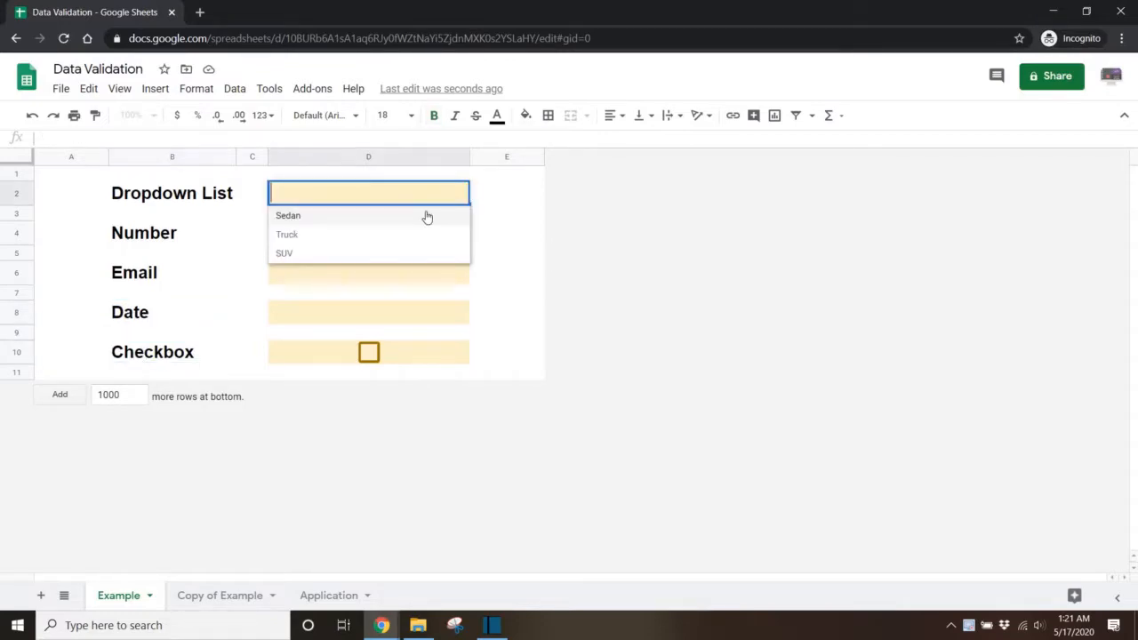
- Choose Truck from the dropdown and enter 89 in the Number cell, testing that text is refused
left_click(288, 234)
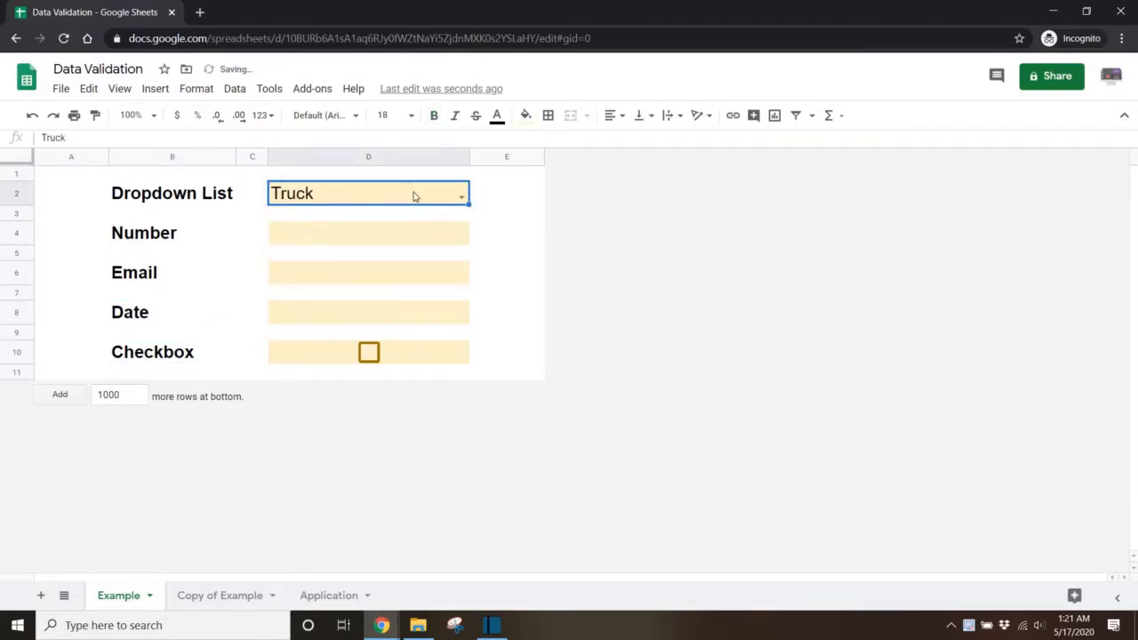
type("House")
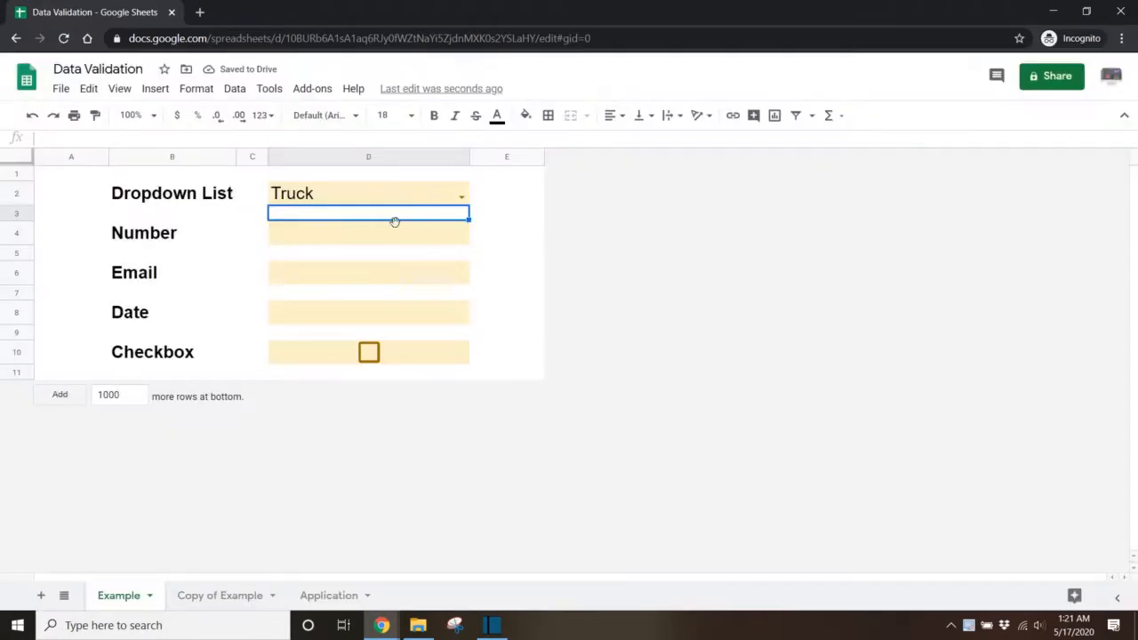
type("8")
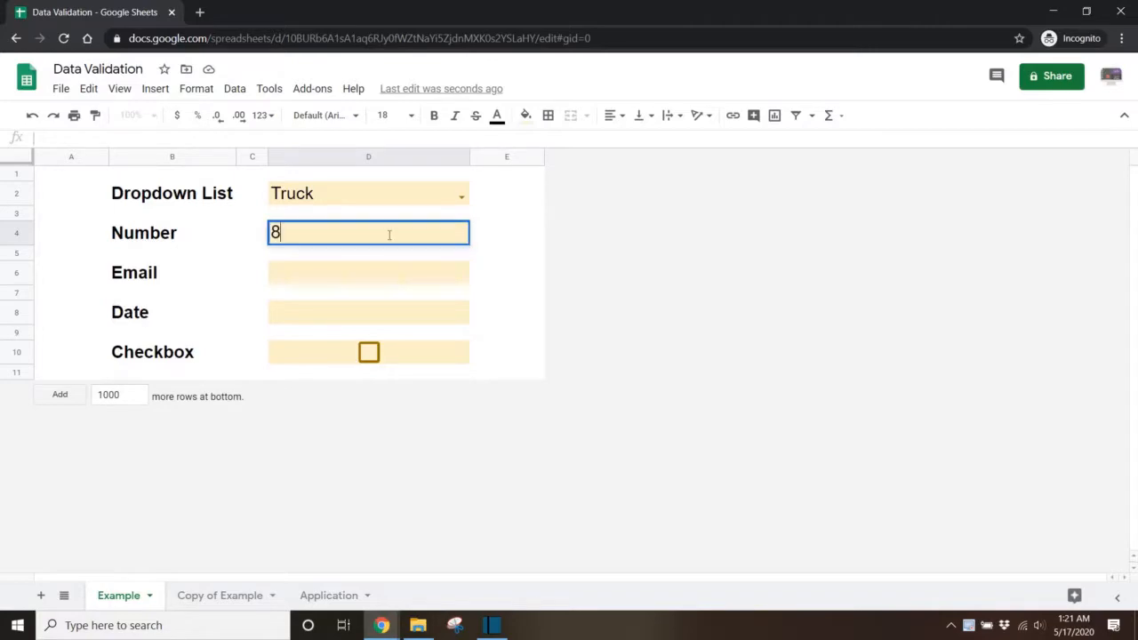
type("9")
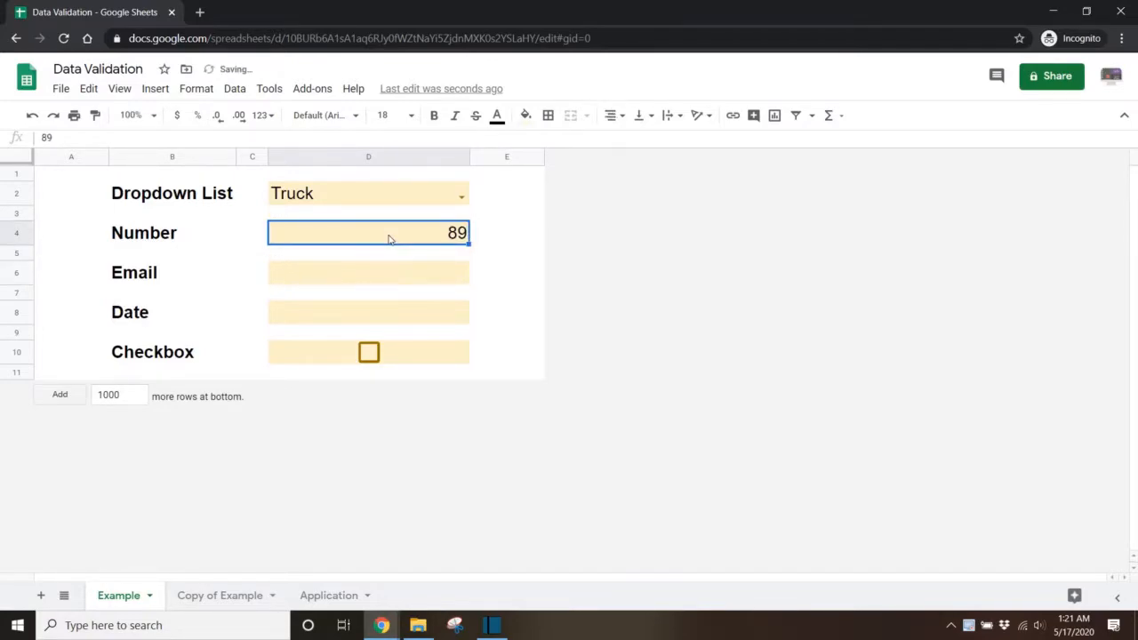
type("Truc")
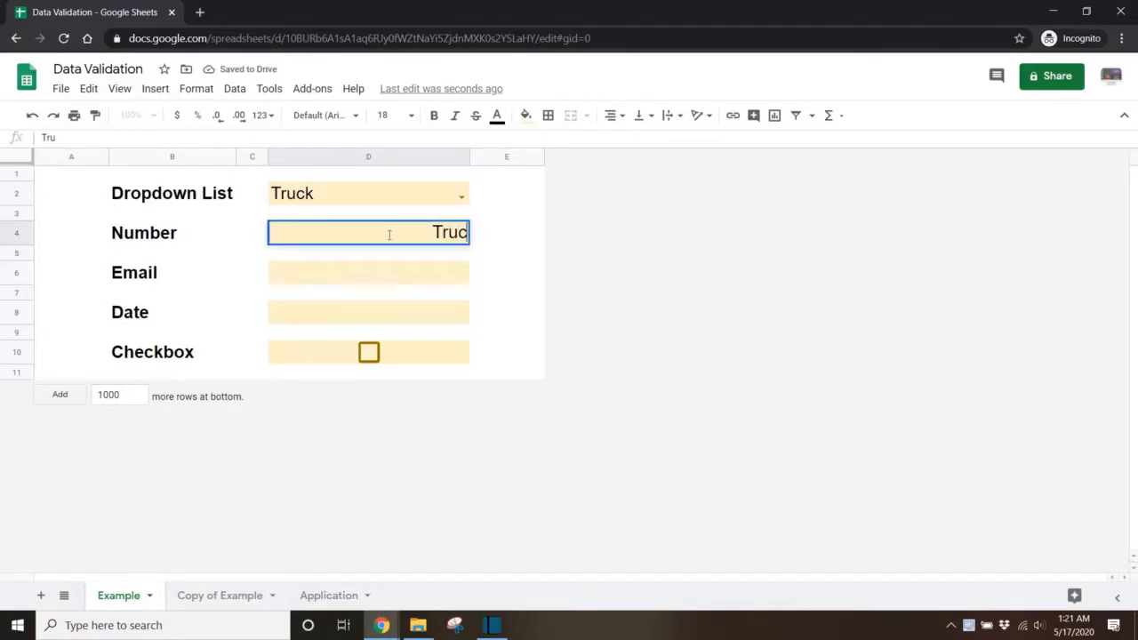
key("enter")
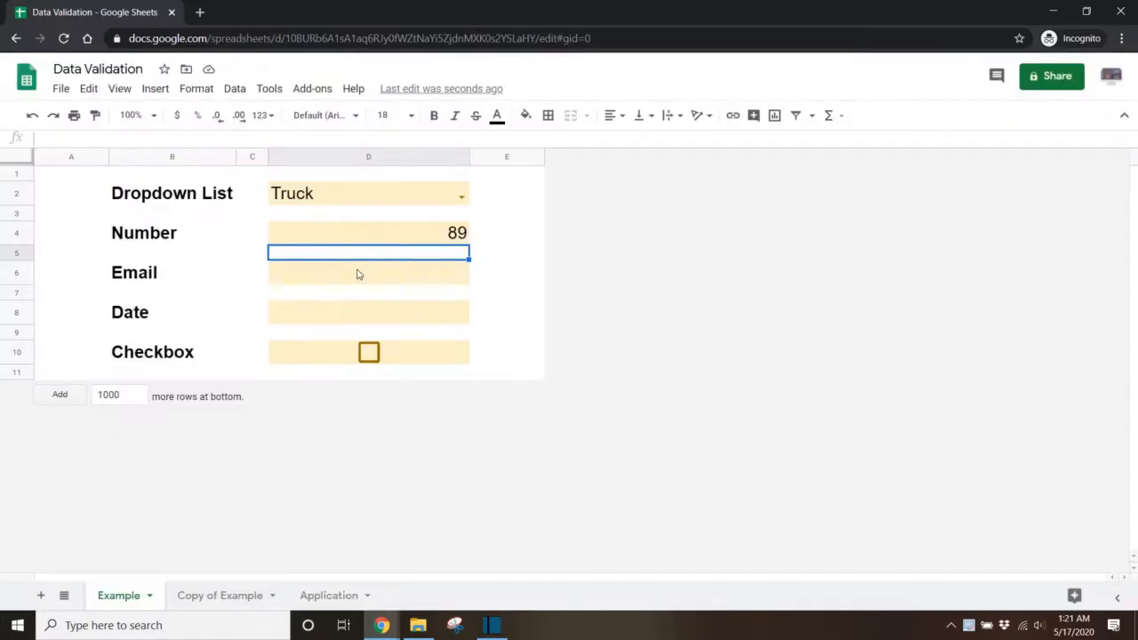
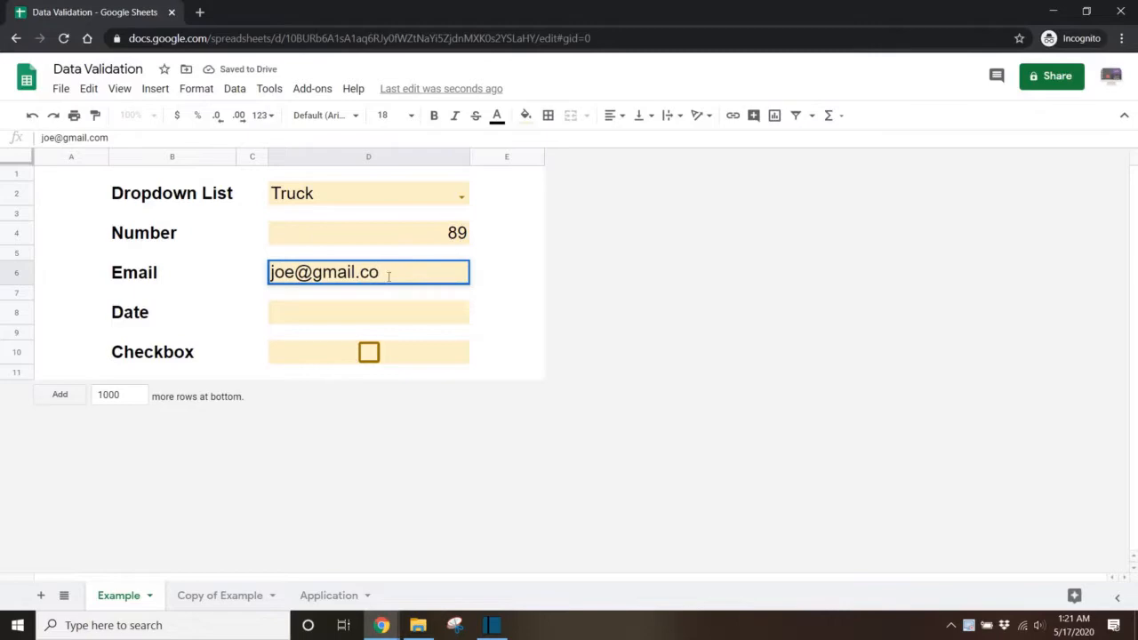
key("enter")
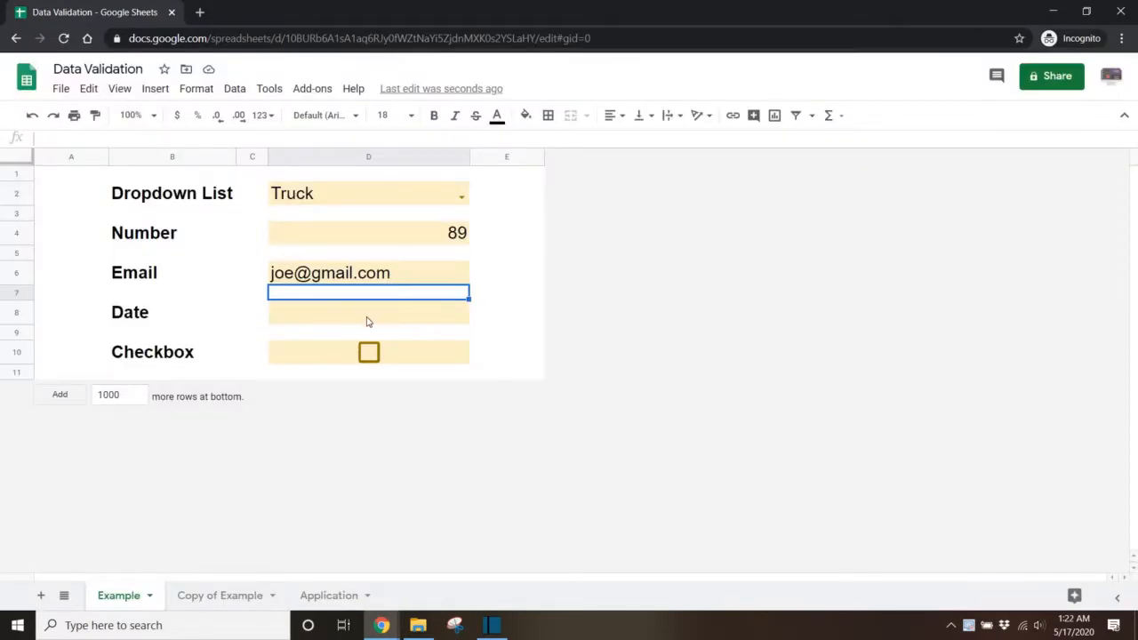
left_click(368, 313)
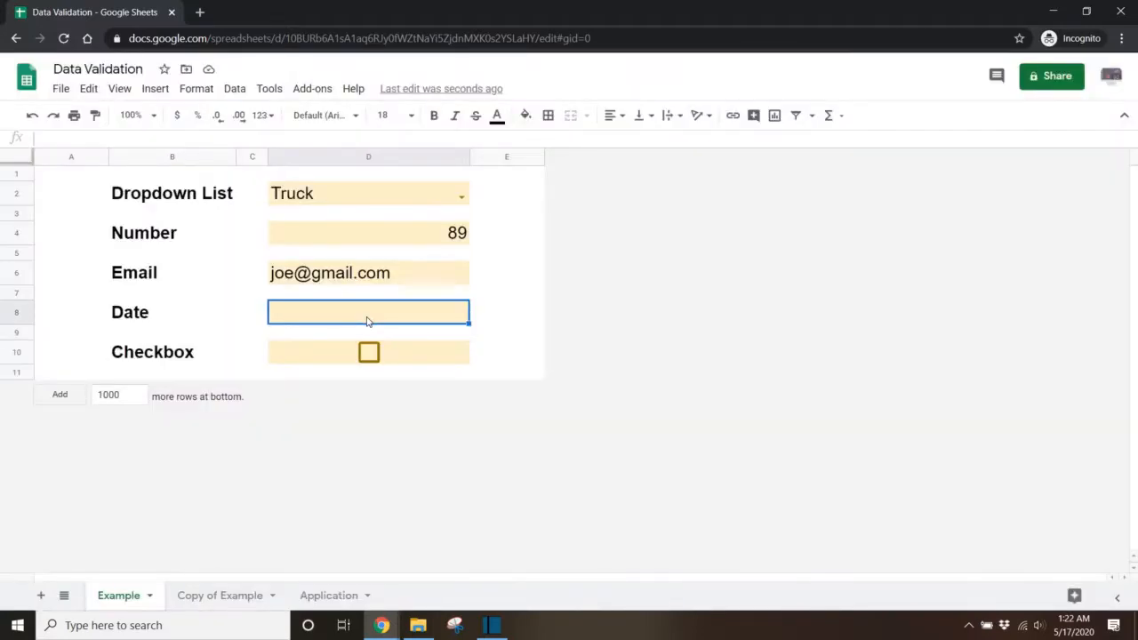
type("Jun 1, 2020")
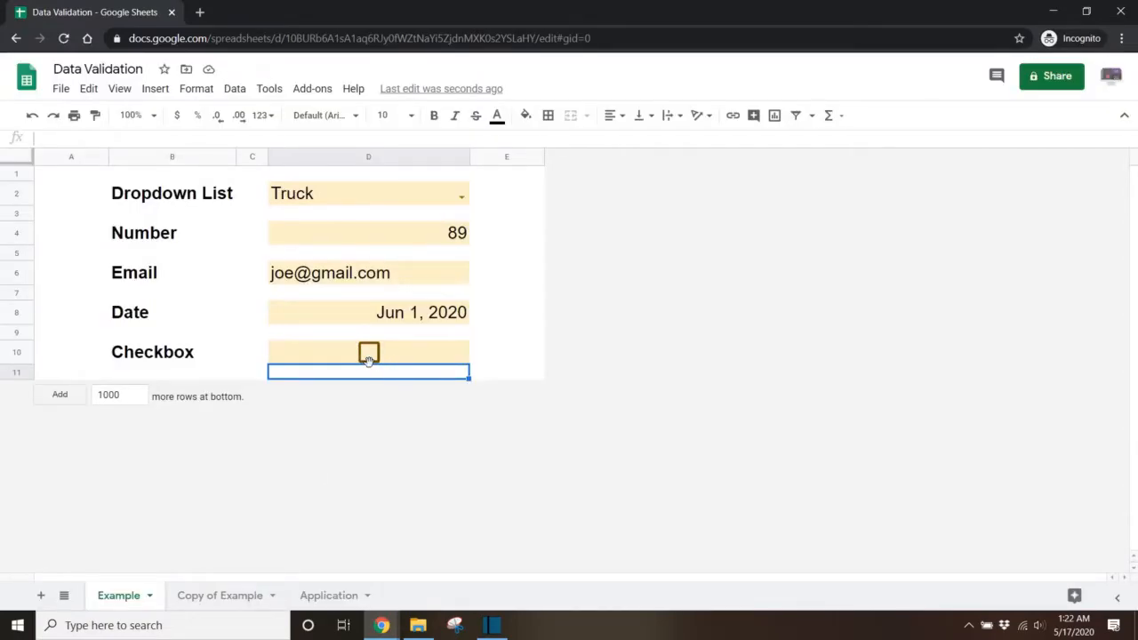
- Switch to Copy of Example and bring up the Data menu for the empty Dropdown List cell D2
left_click(221, 594)
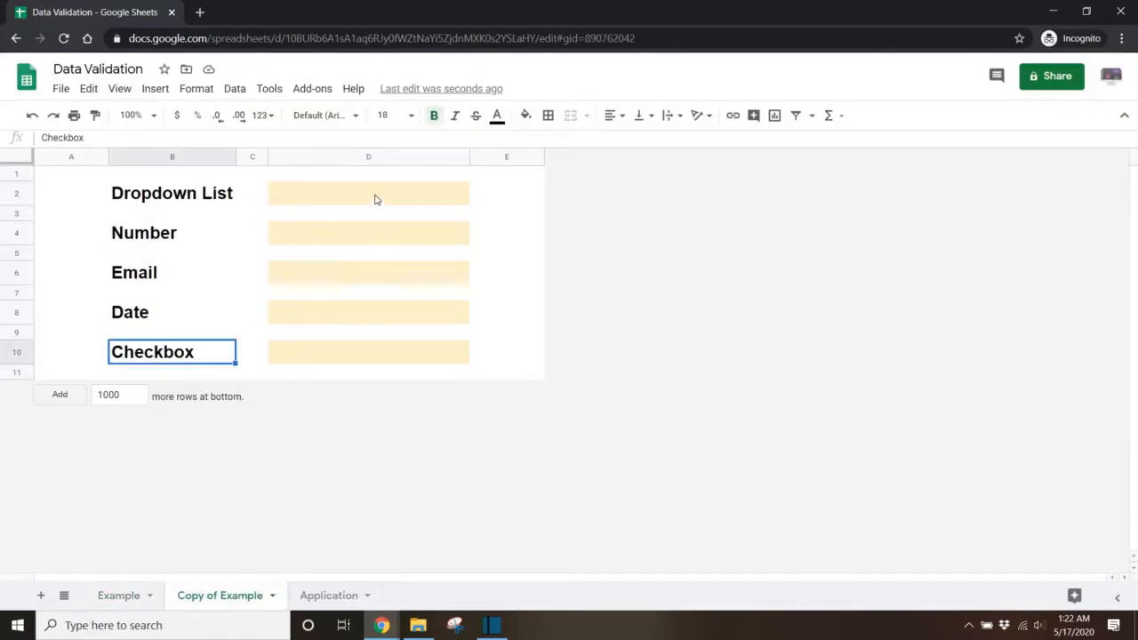
left_click(368, 192)
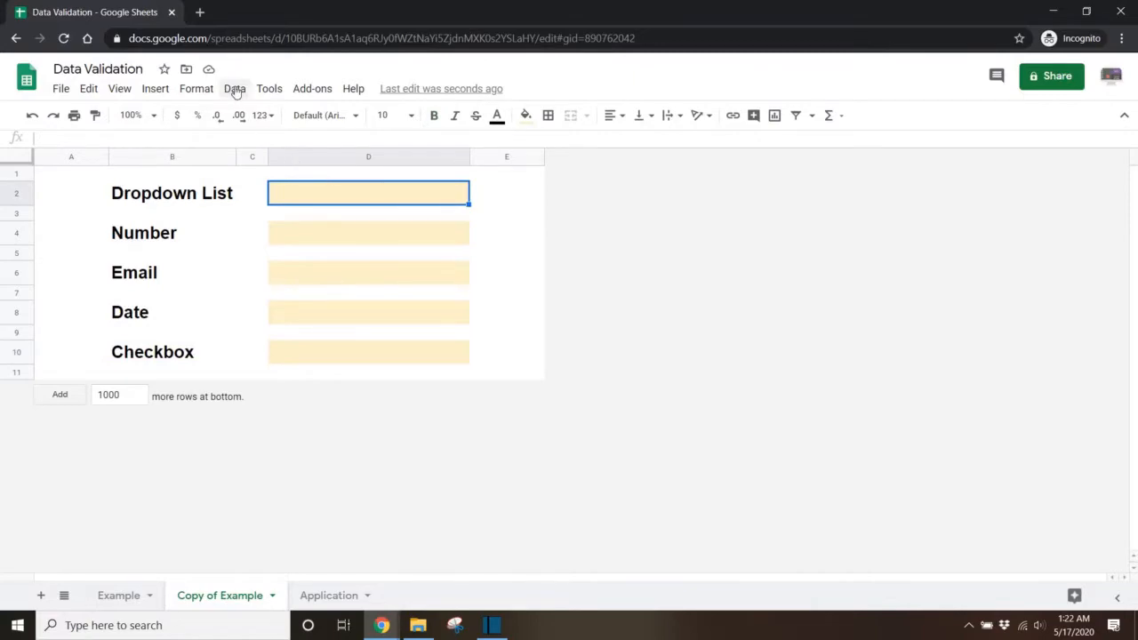
left_click(235, 89)
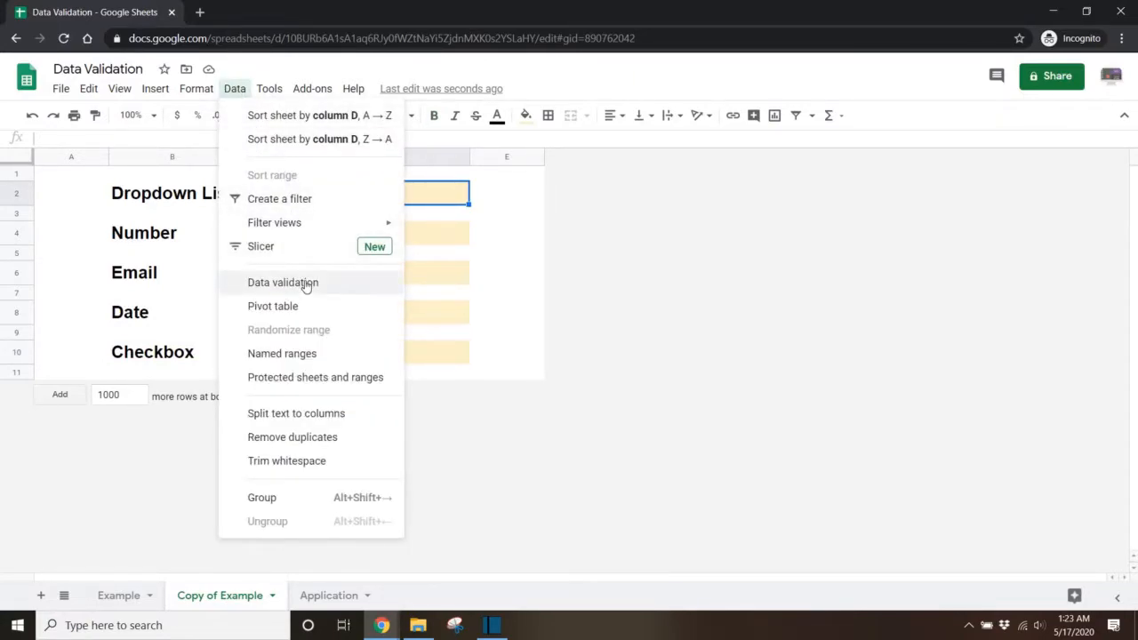
- Validate the cell as a Car,Truck,SUV list that rejects other input and shows help text
left_click(282, 281)
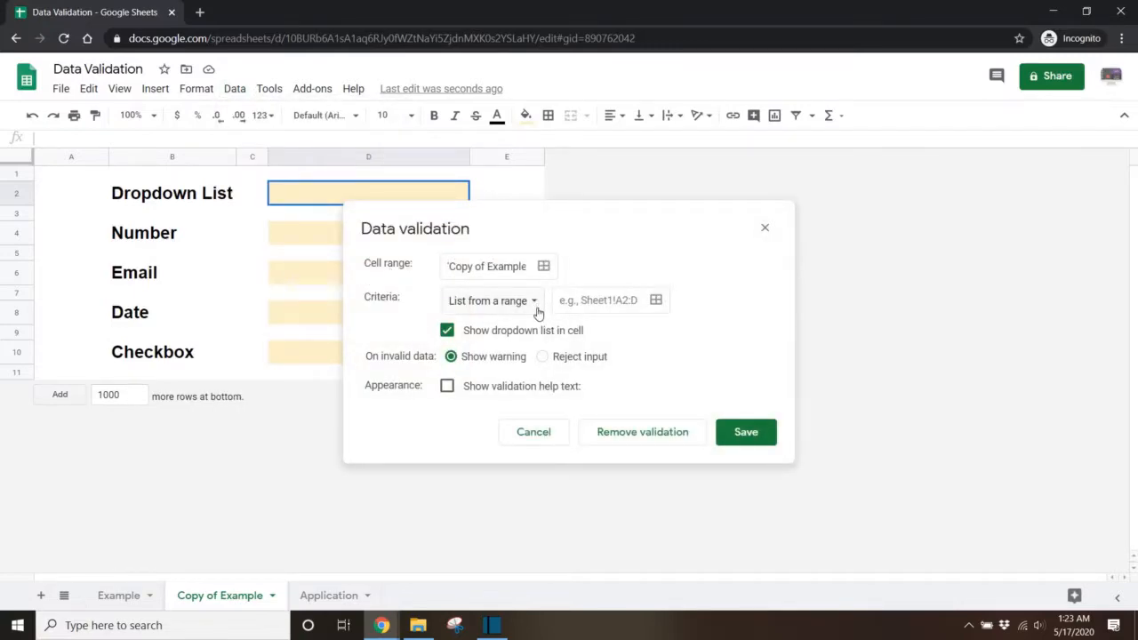
left_click(491, 300)
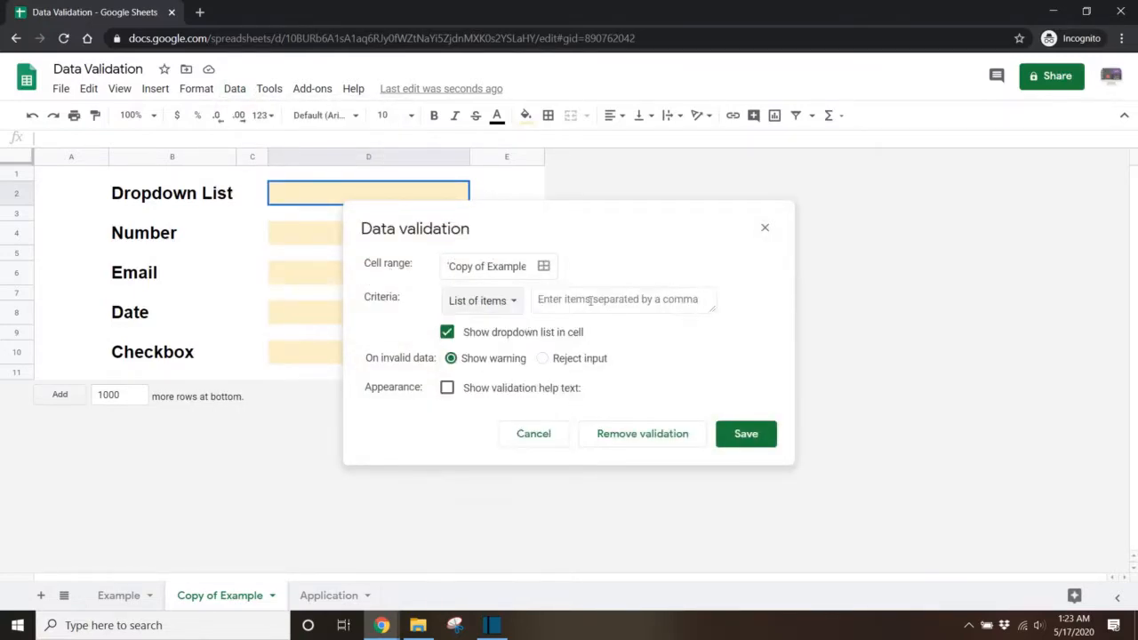
type("Car,Truck,")
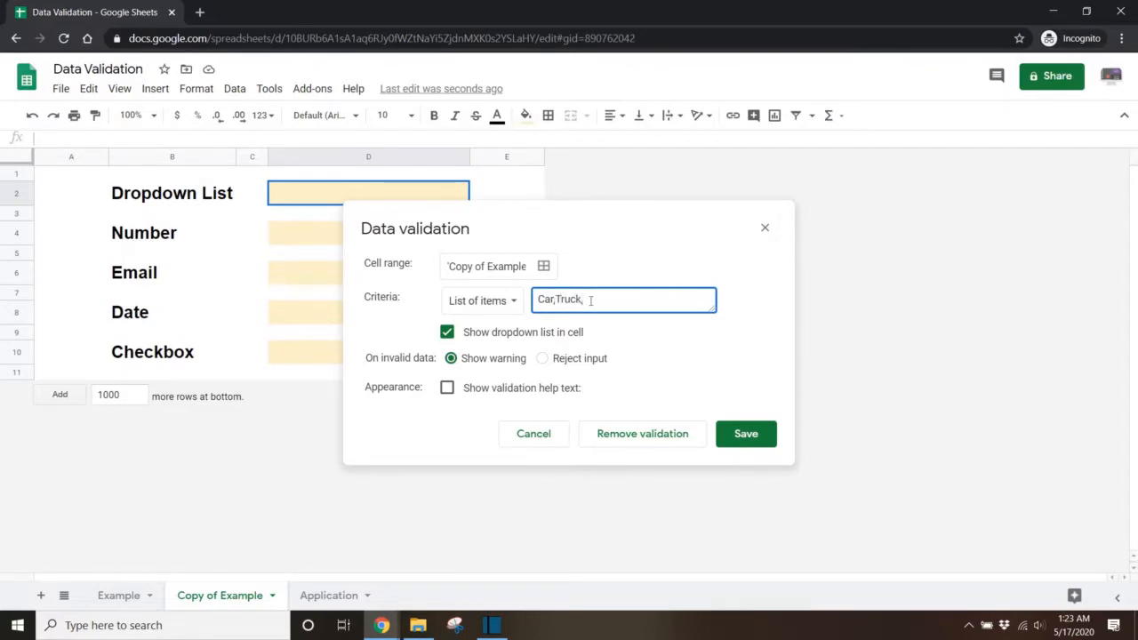
type("SUV")
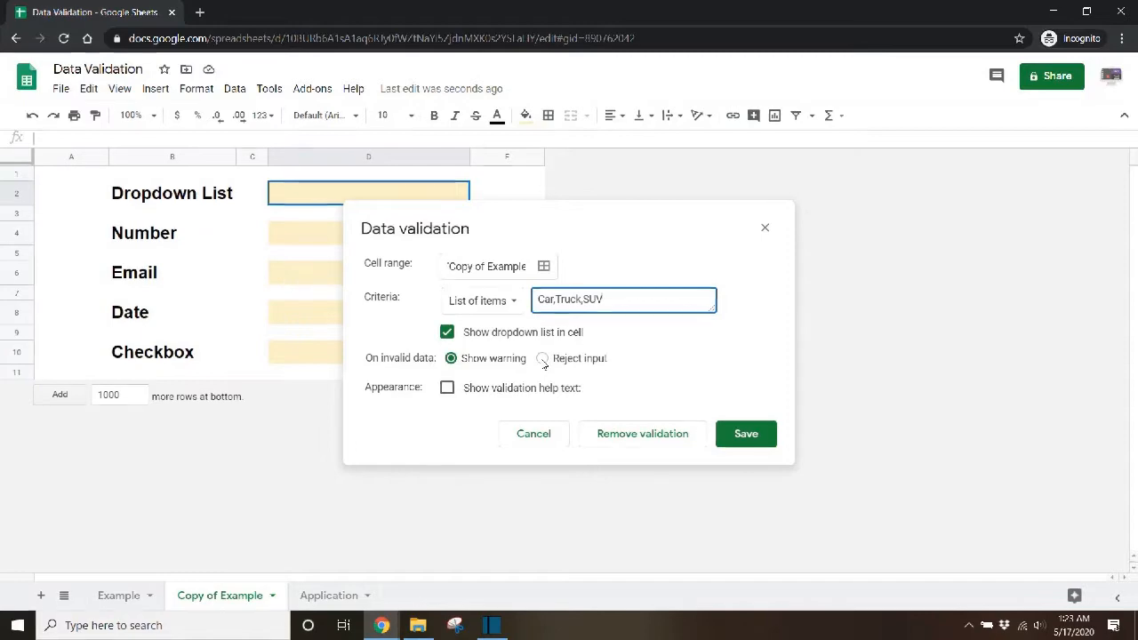
left_click(542, 359)
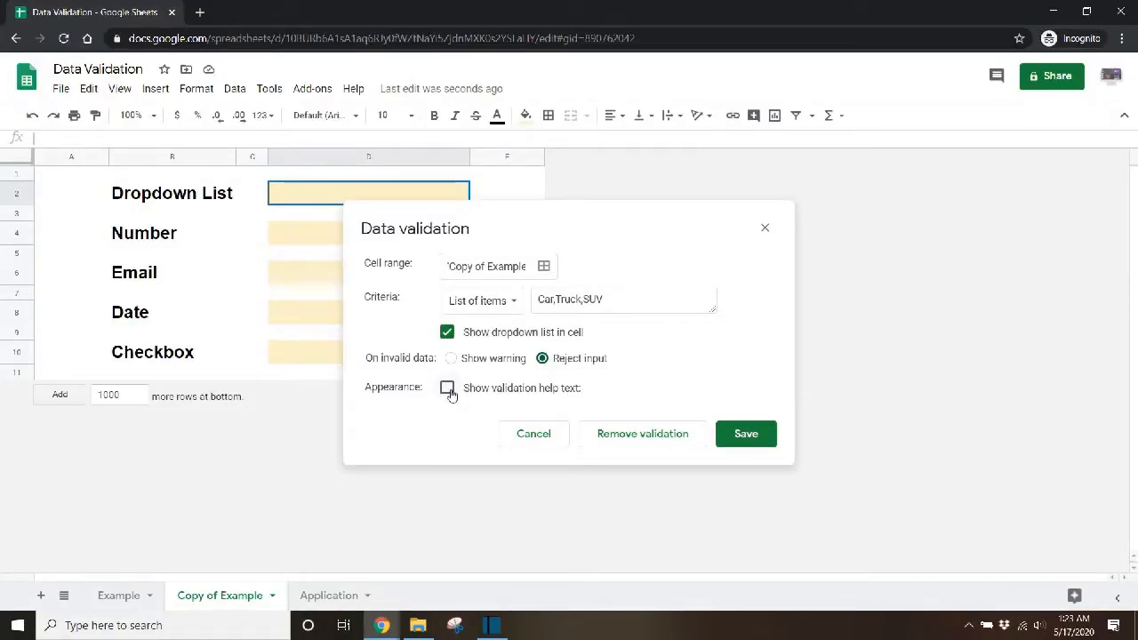
left_click(449, 387)
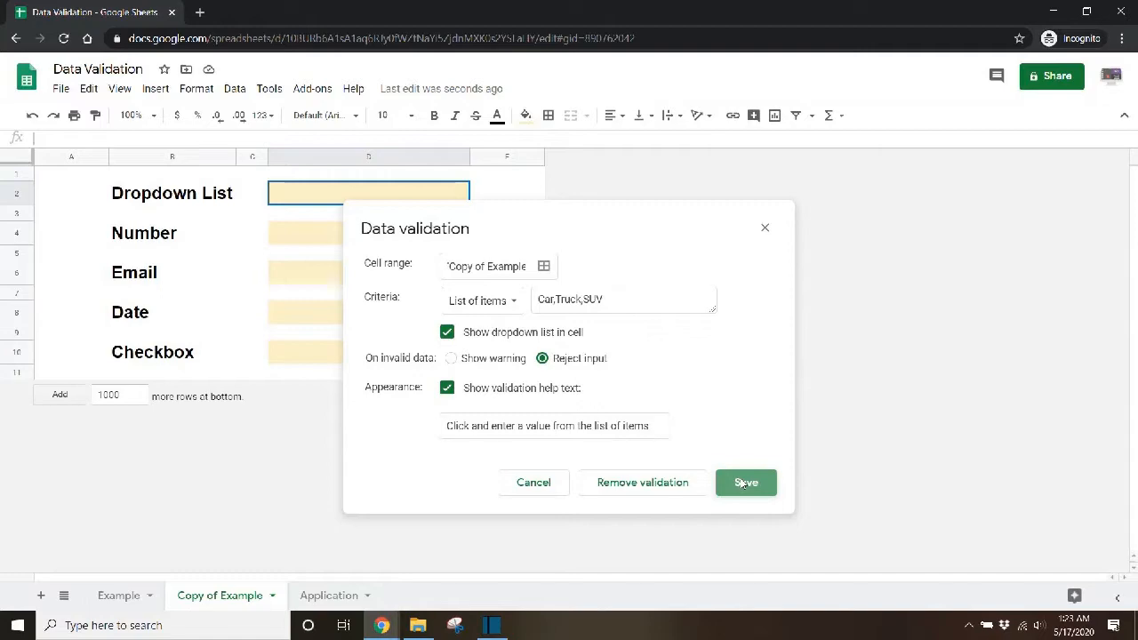
left_click(745, 482)
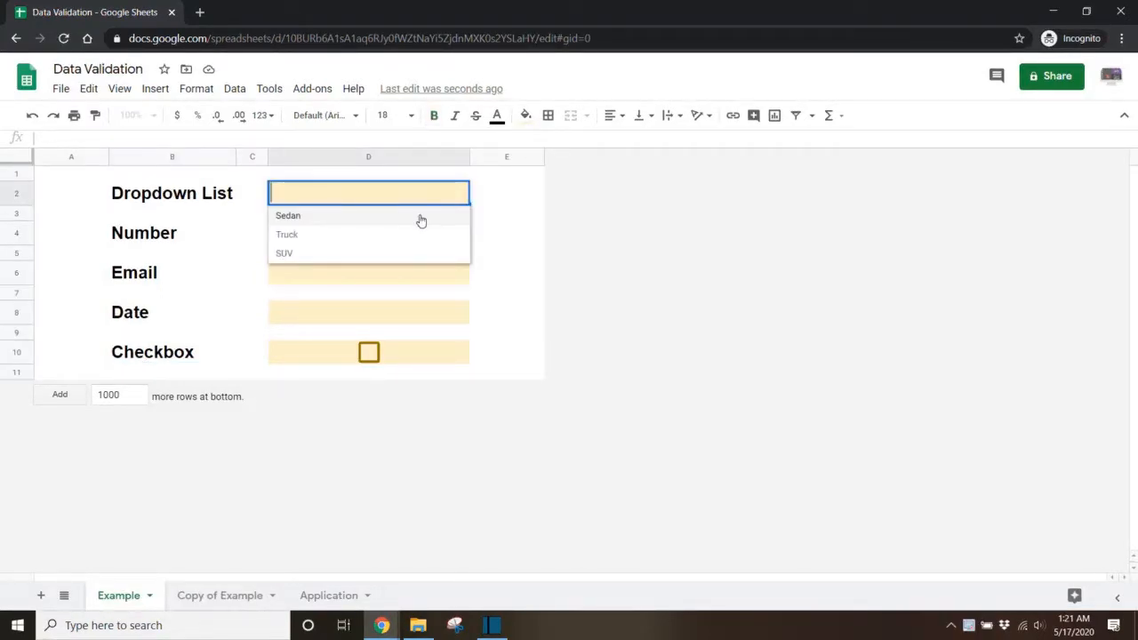
- Confirm the Example dropdown refuses an off-list entry like 'Hou', then switch to Copy of Example
left_click(288, 235)
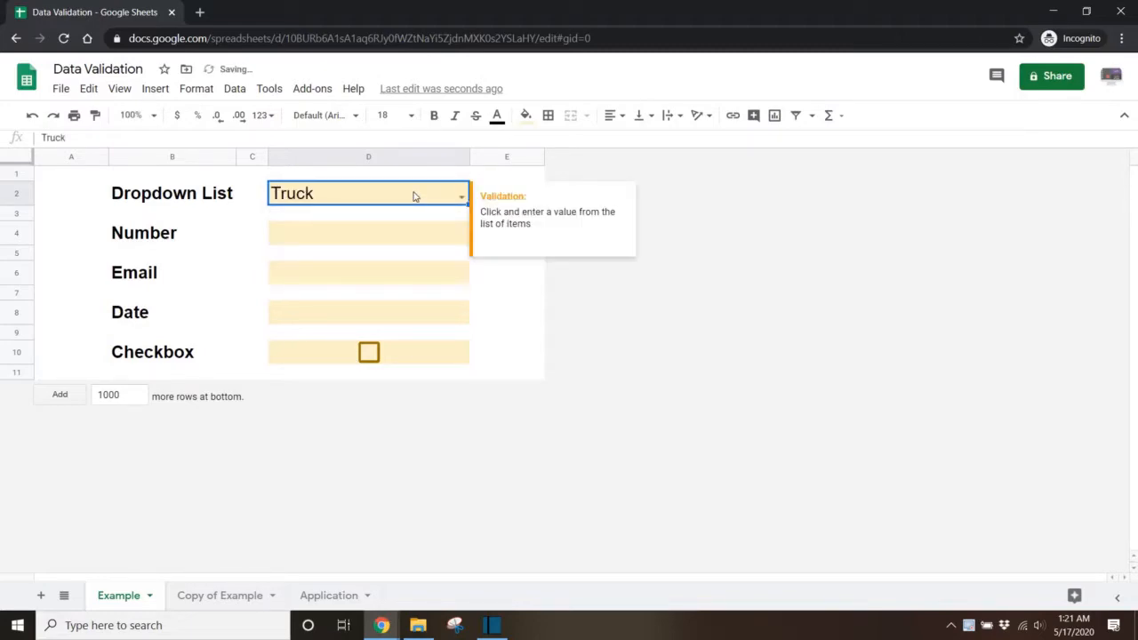
type("Hou")
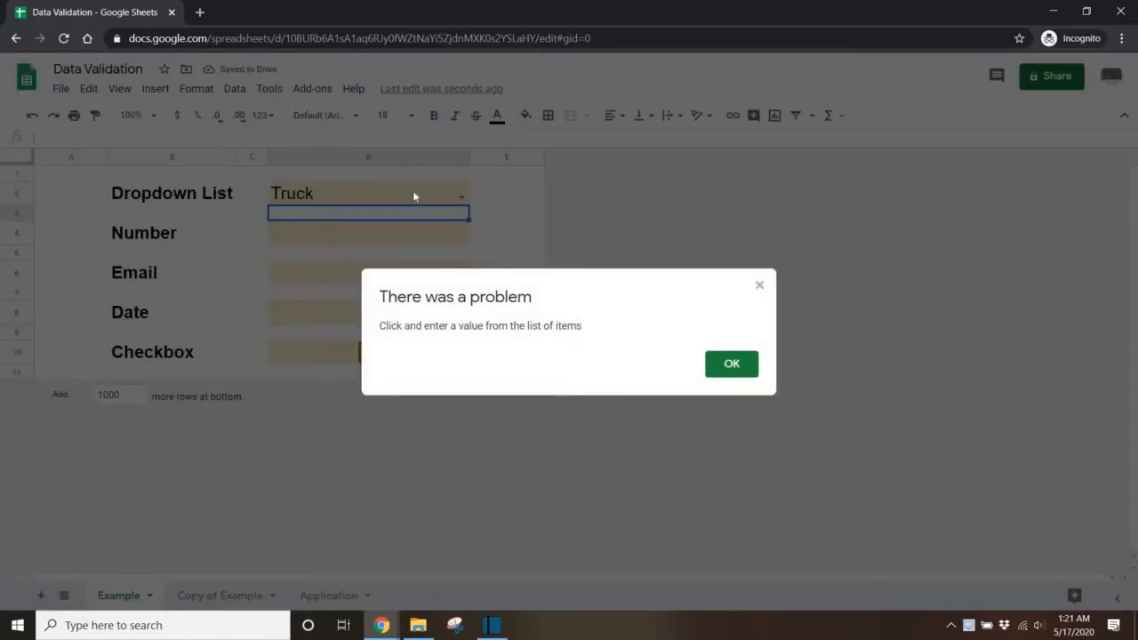
left_click(731, 363)
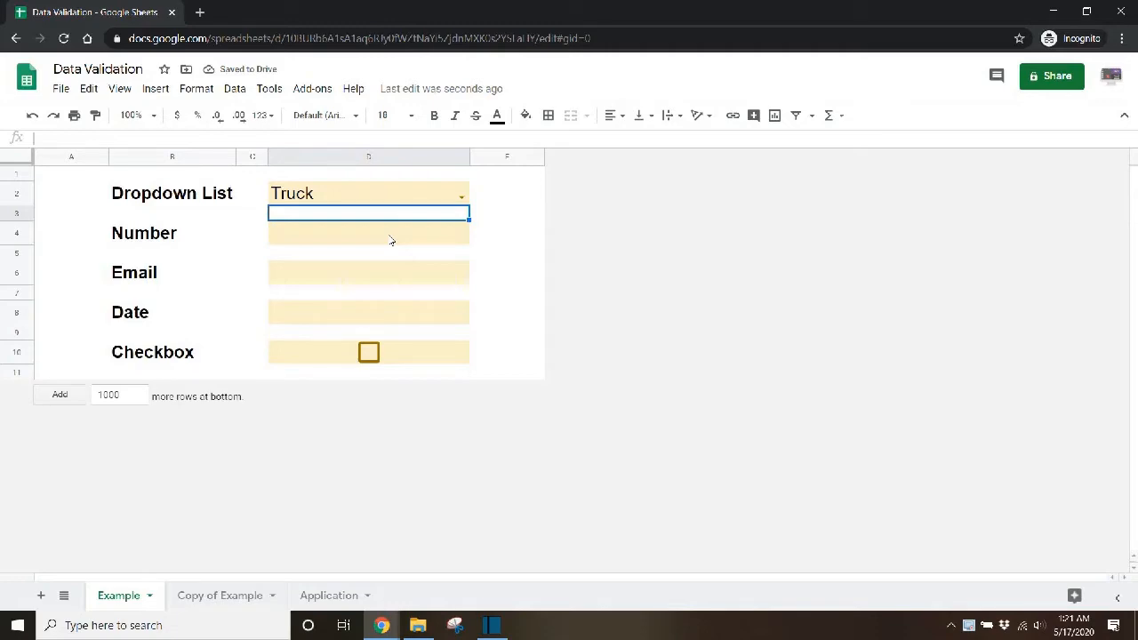
left_click(221, 595)
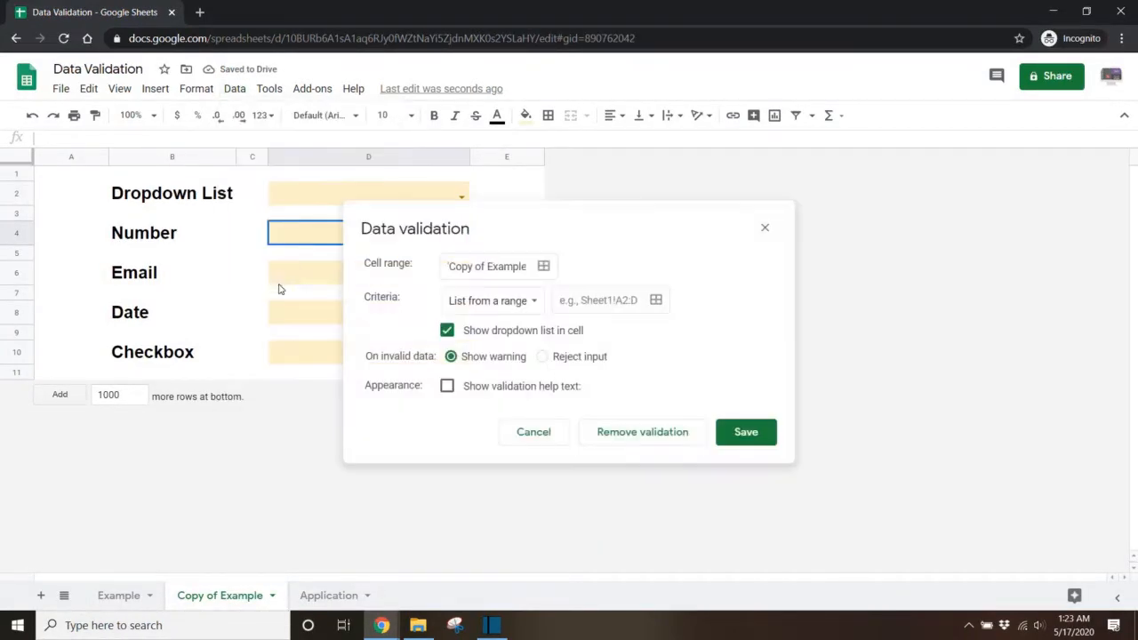
- Restrict the Number cell to values between 0 and 100, rejecting anything outside
left_click(491, 299)
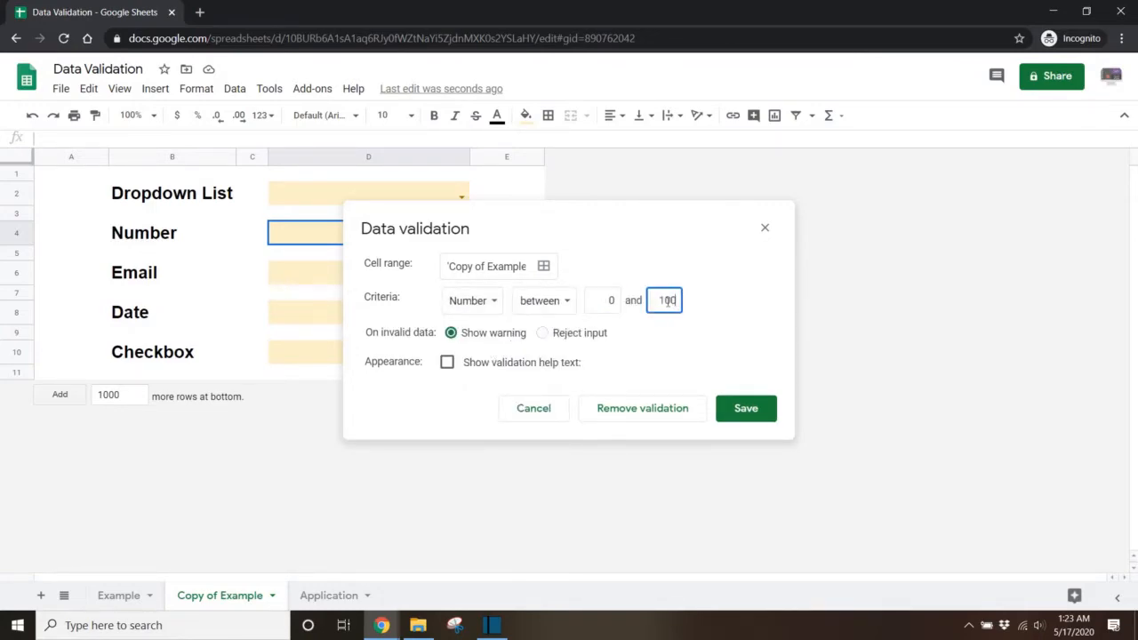
left_click(447, 363)
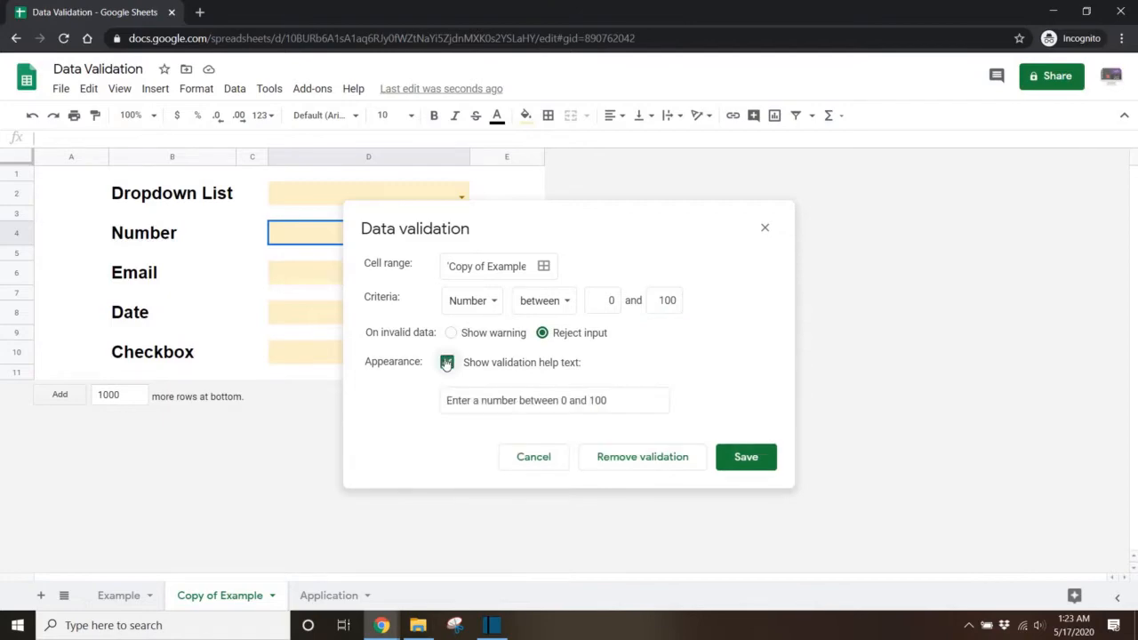
left_click(746, 456)
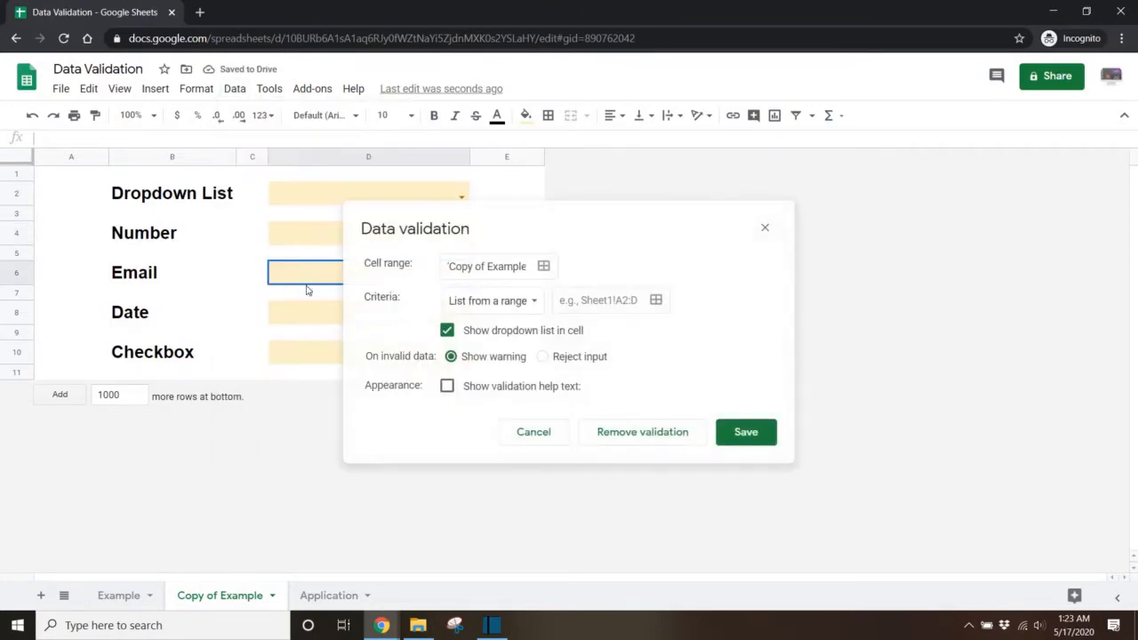
- Require a valid email address in the Email cell, rejecting invalid input with help text
left_click(491, 299)
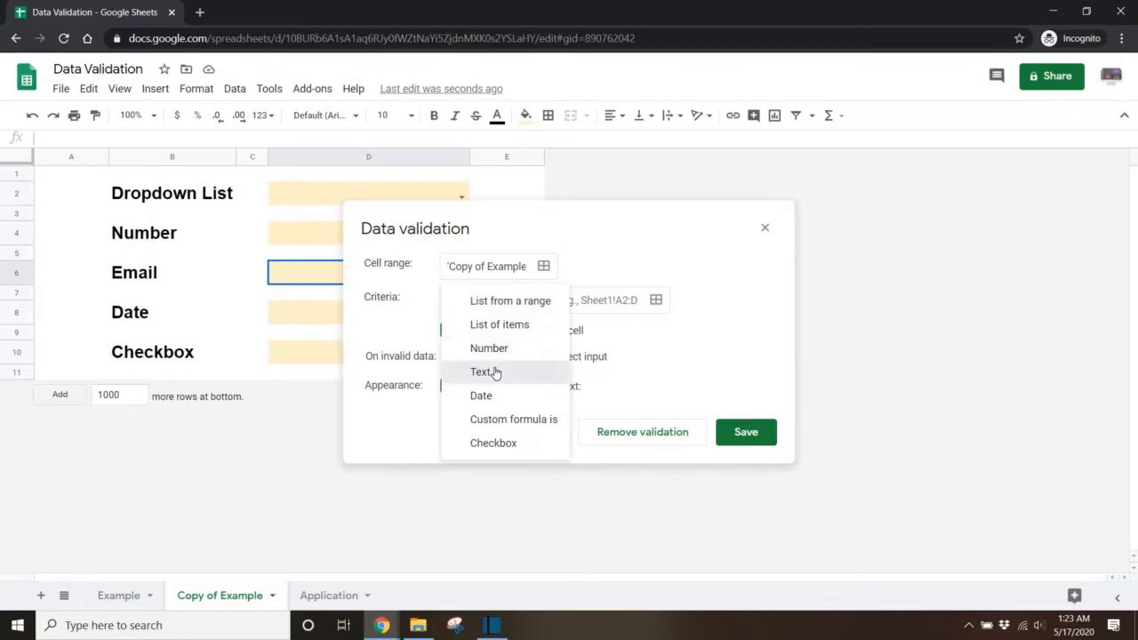
left_click(482, 372)
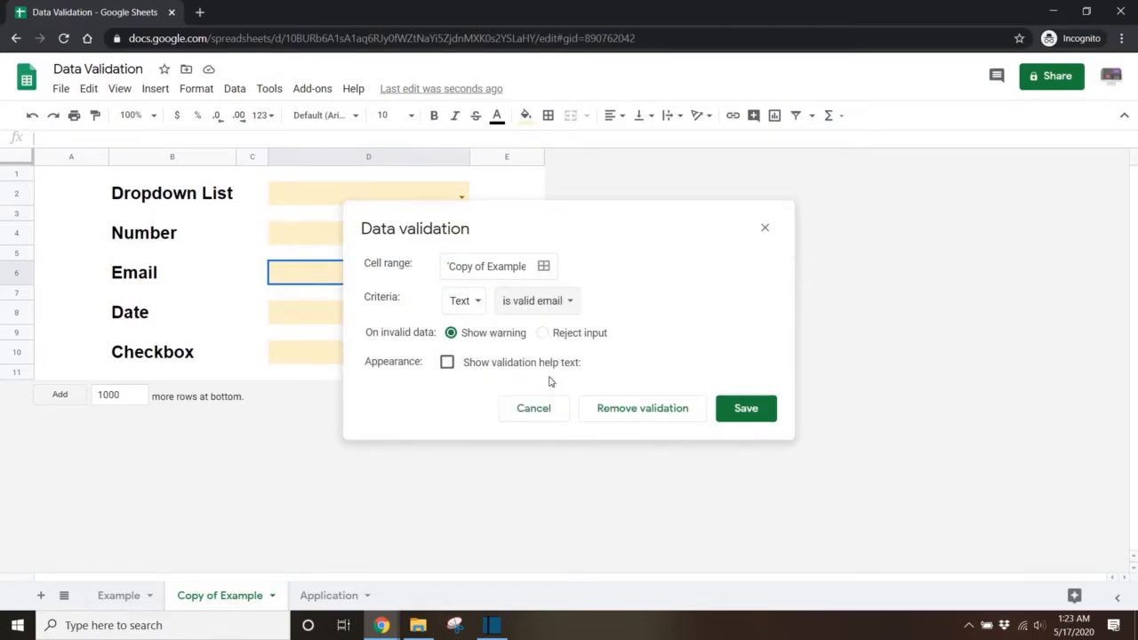
left_click(448, 362)
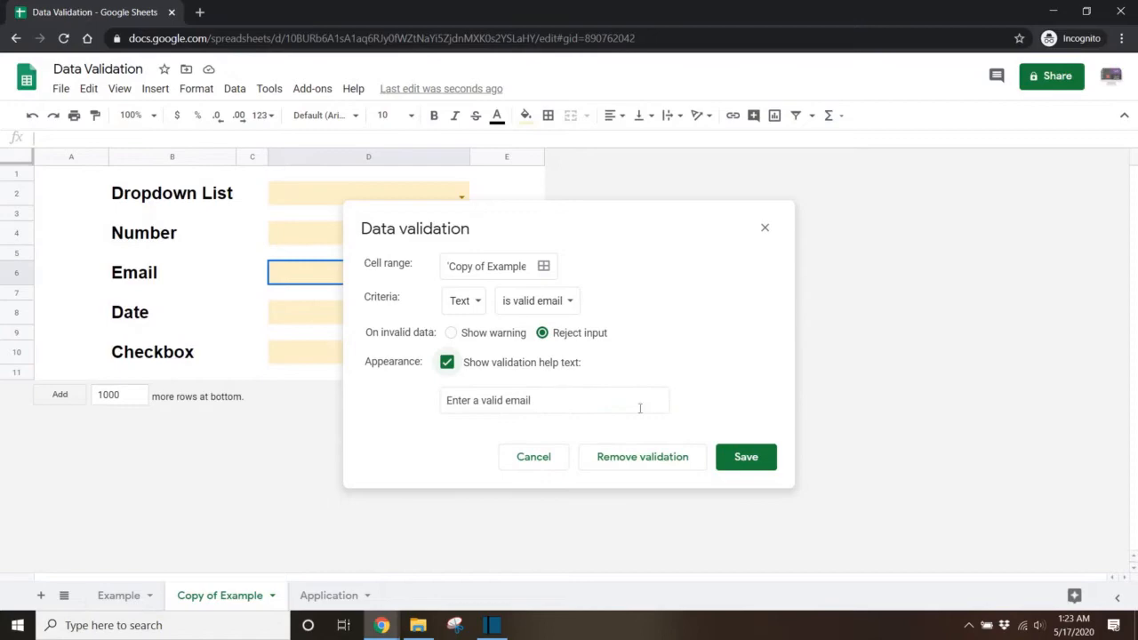
left_click(745, 455)
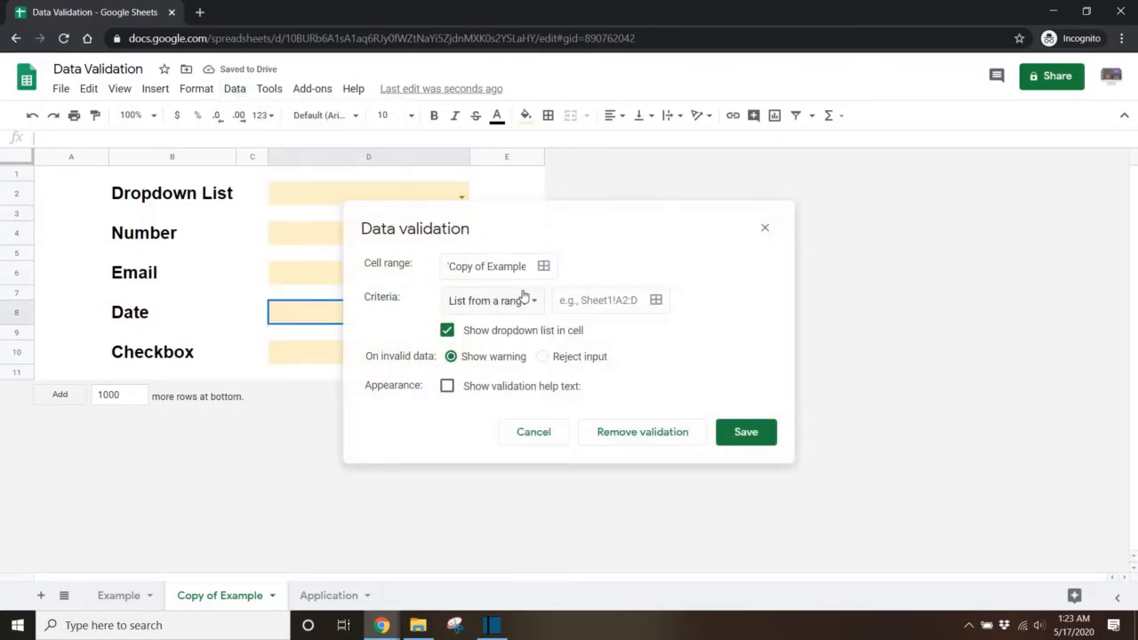
- Give the Checkbox cell a Checkbox validation rule so it shows an unchecked tickbox
left_click(491, 299)
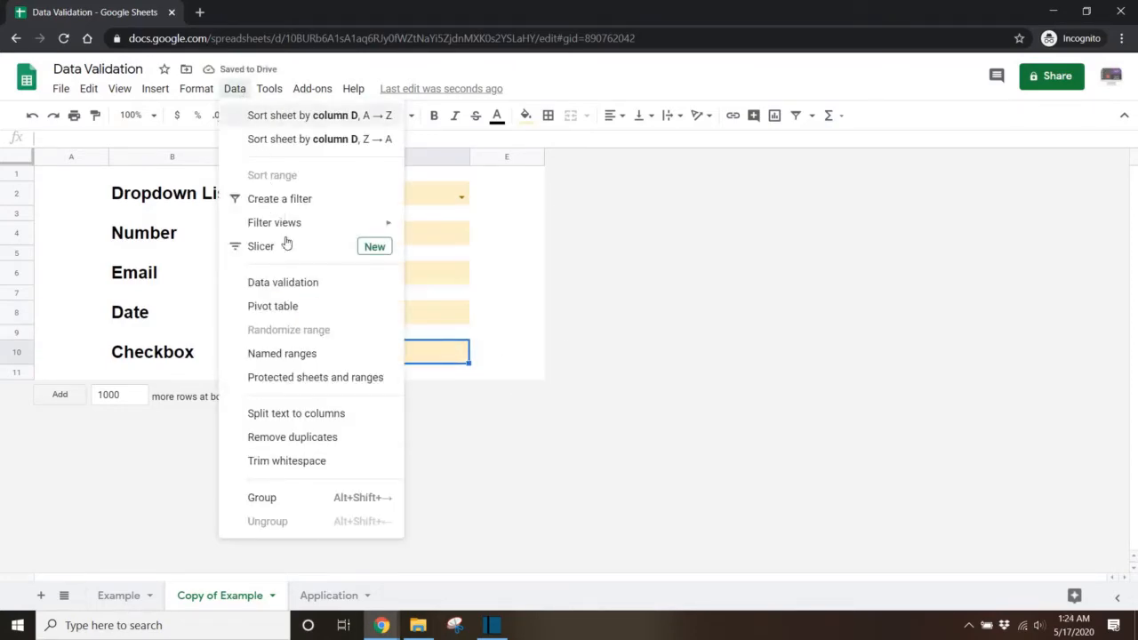
left_click(283, 281)
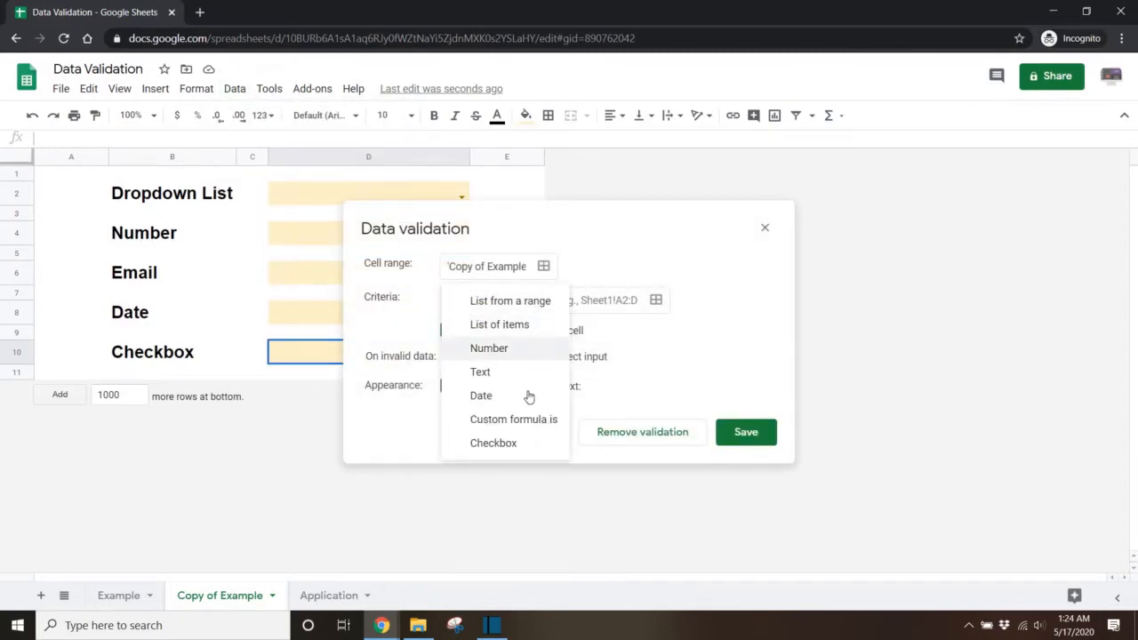
left_click(493, 443)
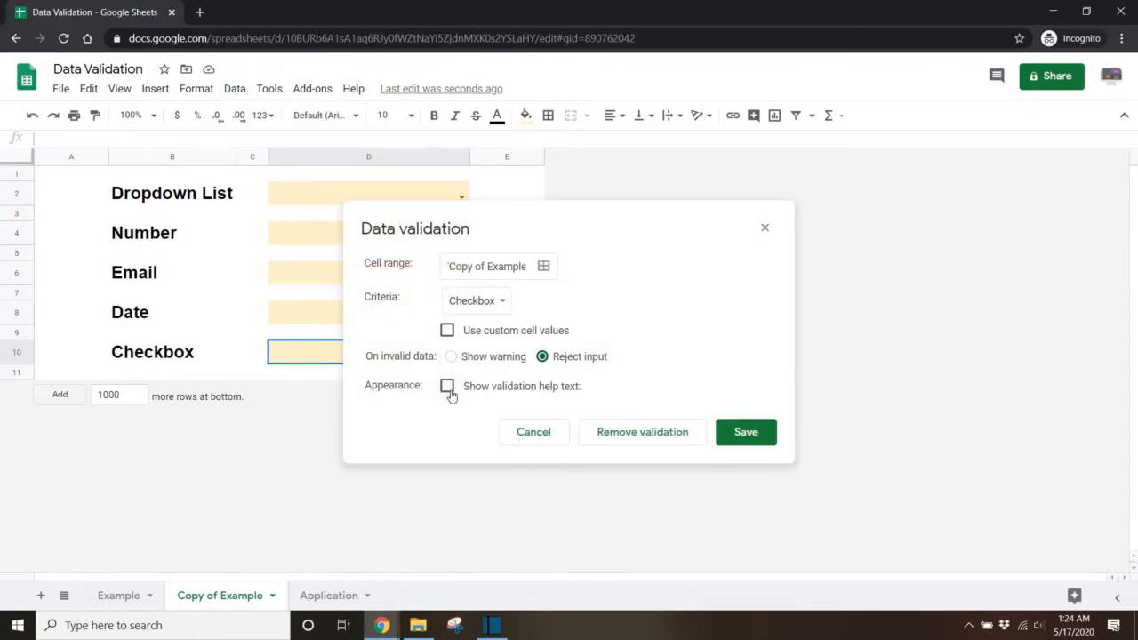
left_click(745, 433)
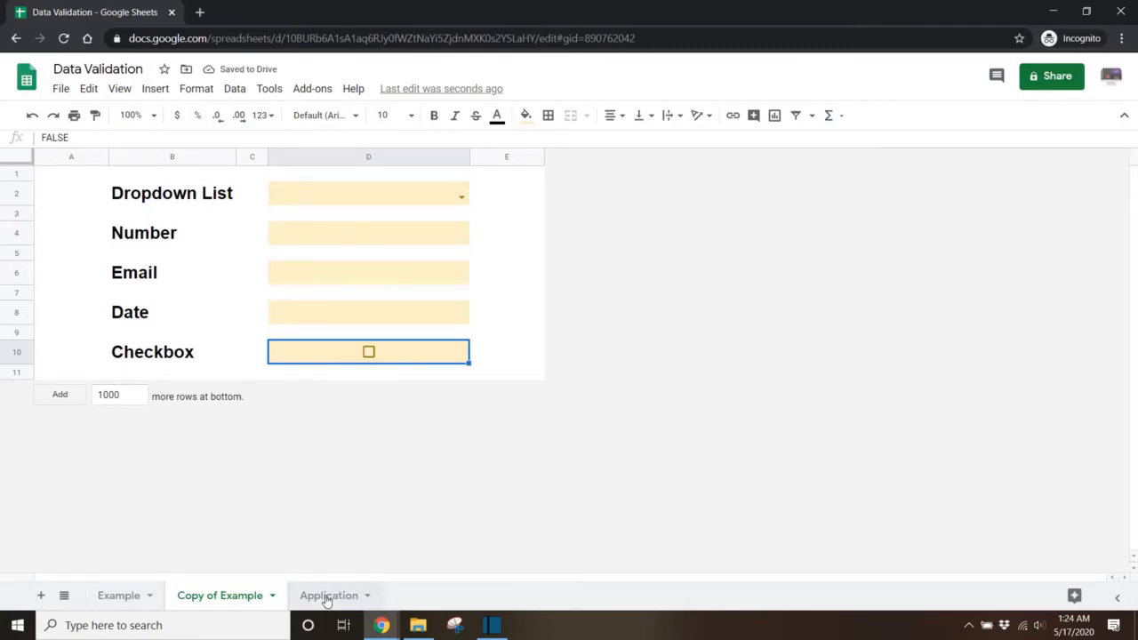
- Show the Application table at 150% zoom and select the empty row below Sue
left_click(330, 594)
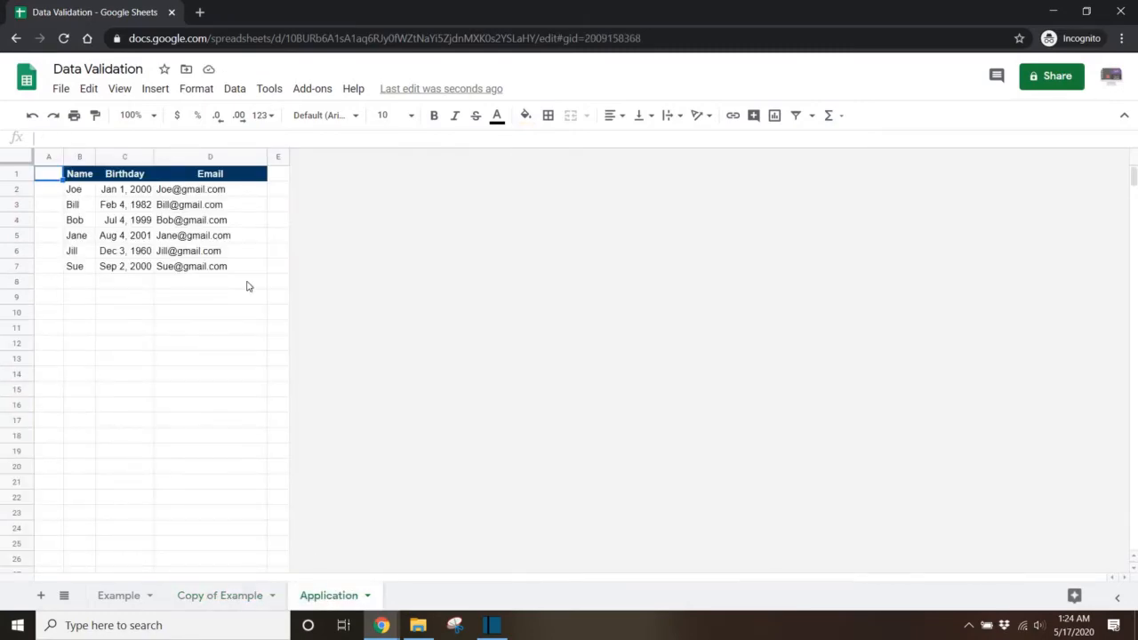
left_click(136, 113)
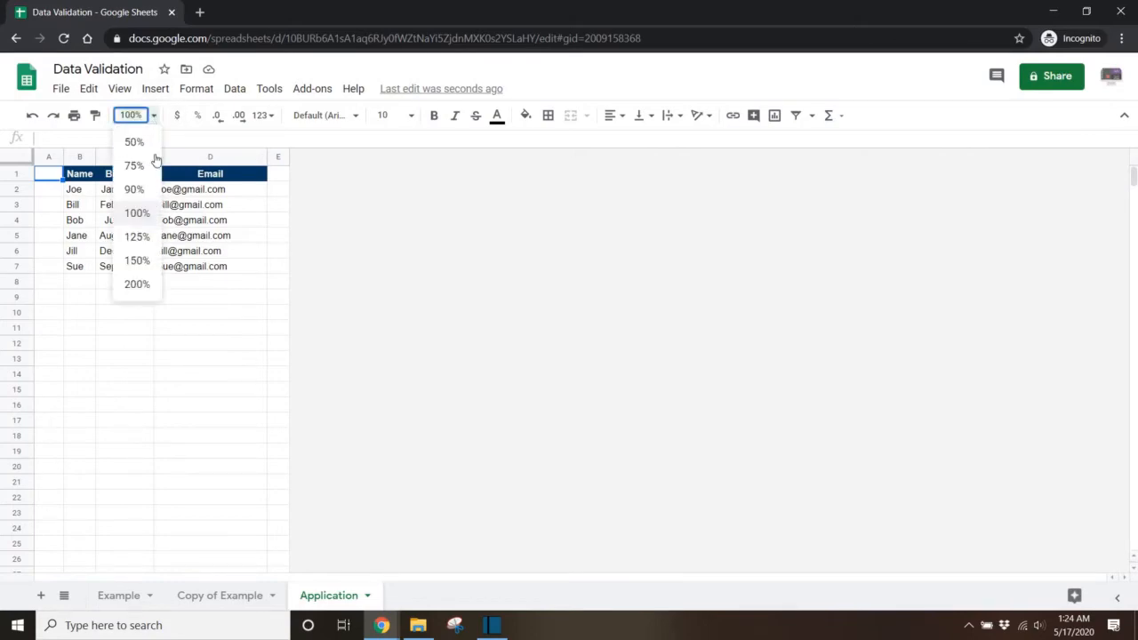
left_click(137, 260)
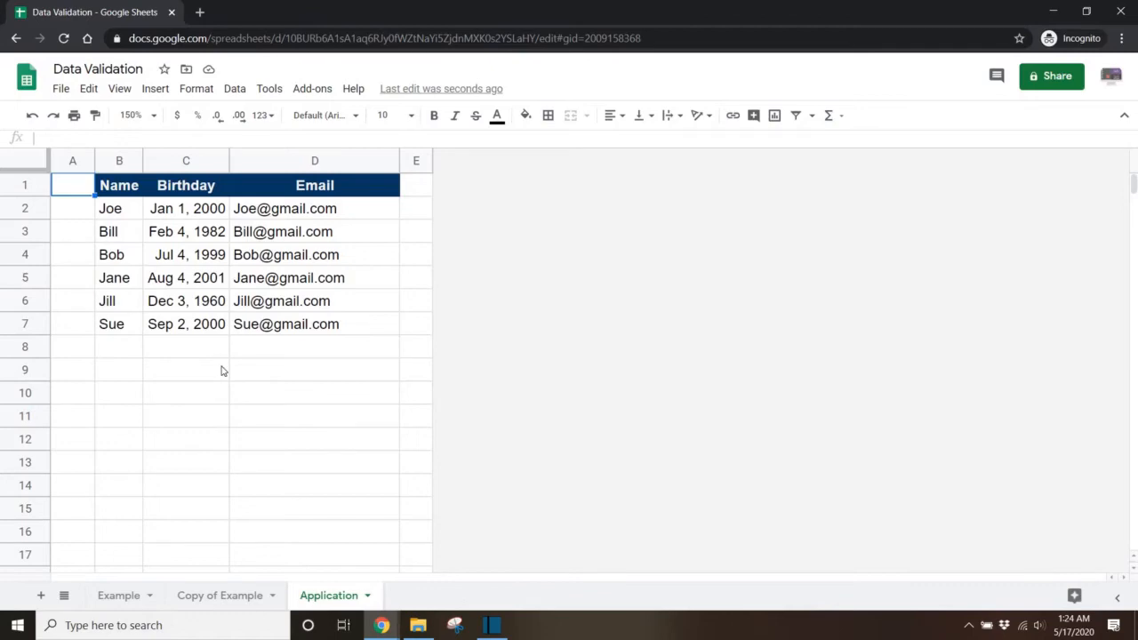
mouse_move(235, 295)
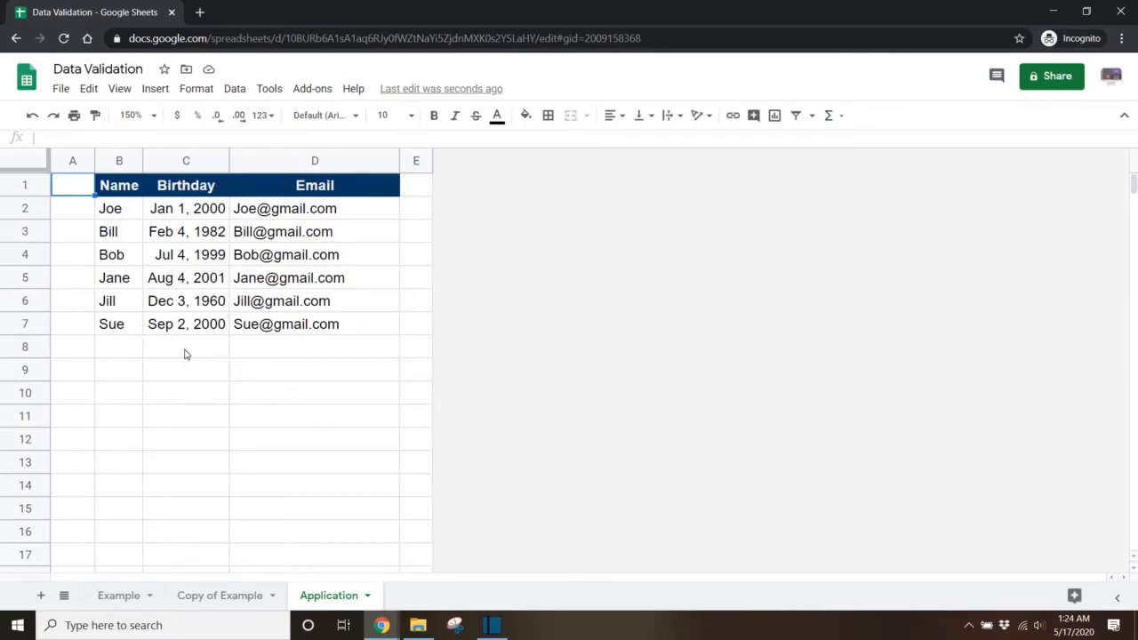
left_click(117, 345)
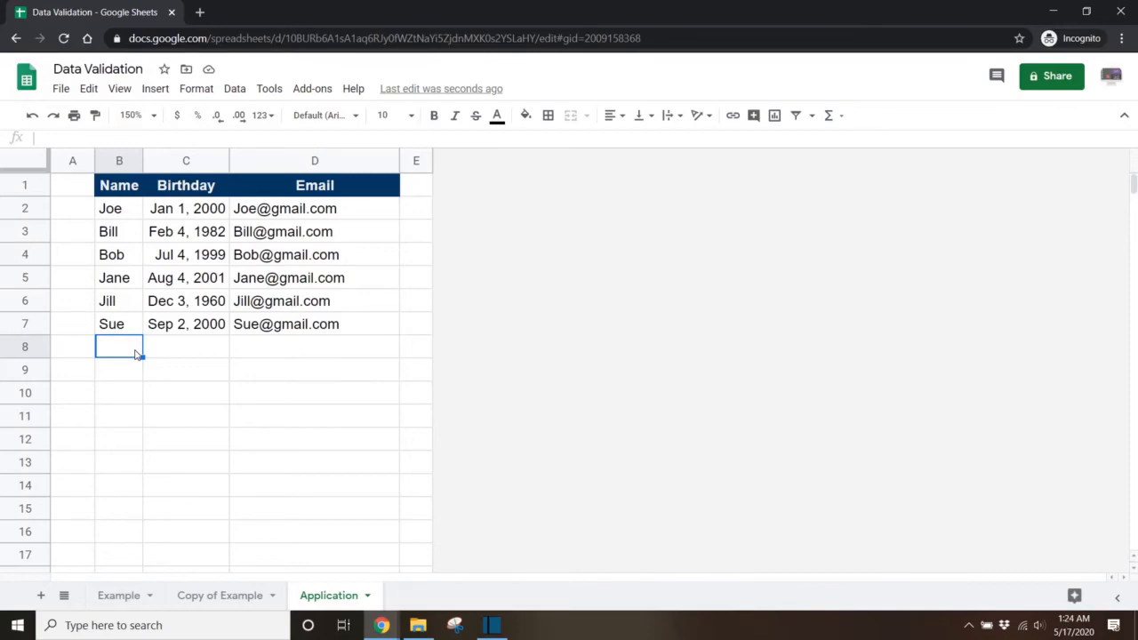
- Add Rob with birthday Jun 1, 2019 to row 8 of the people table
type("Rob")
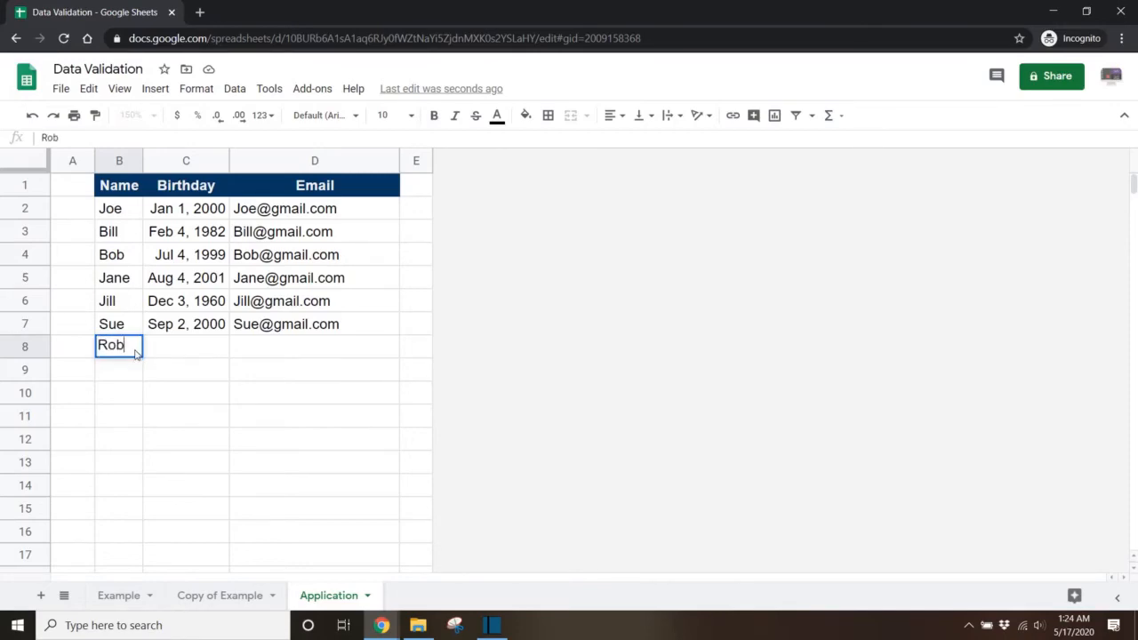
key("Tab")
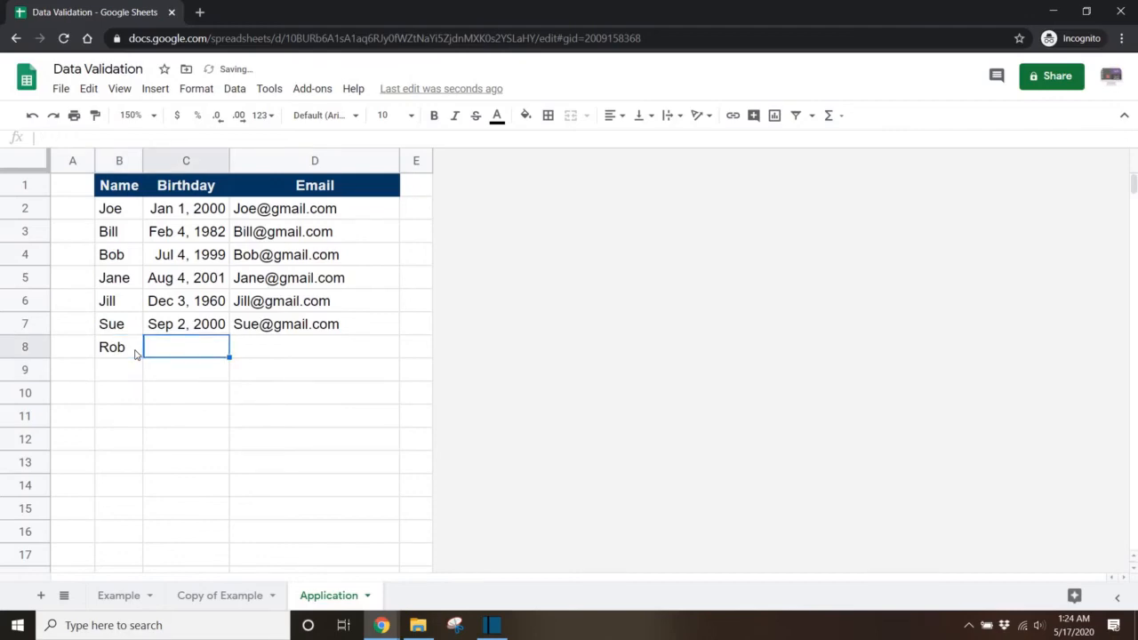
type("Jun 1")
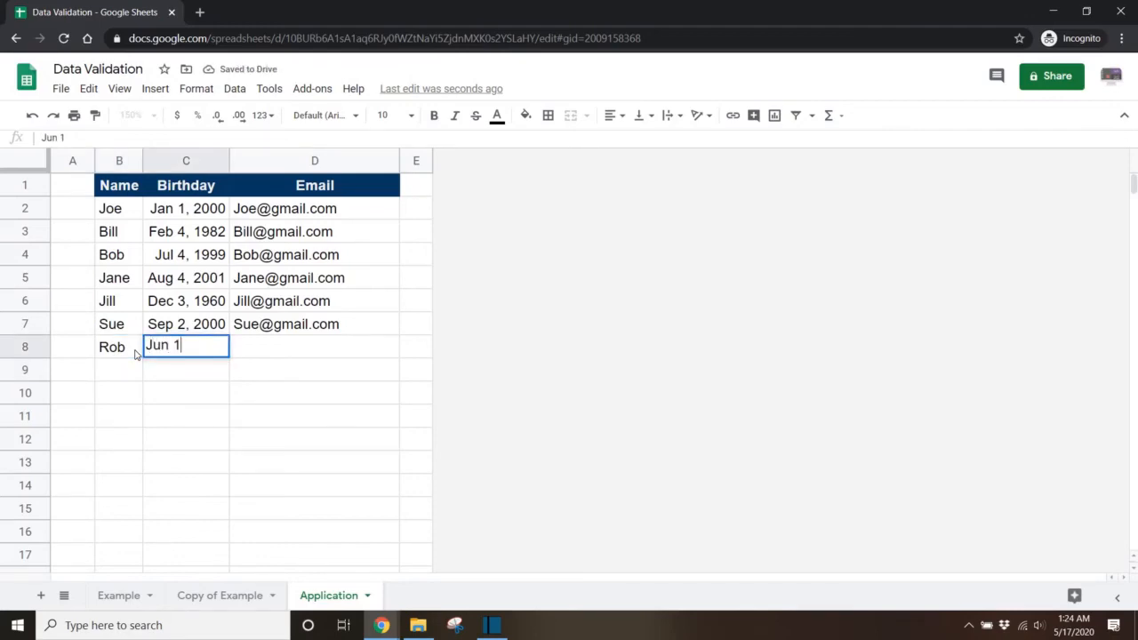
type(", 20")
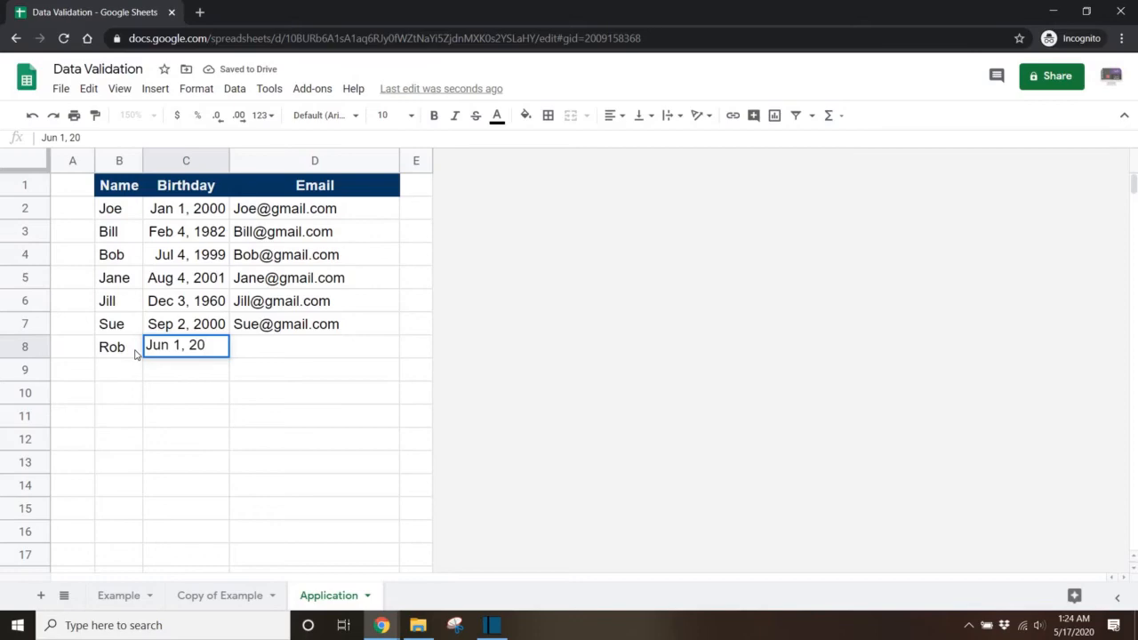
key("enter")
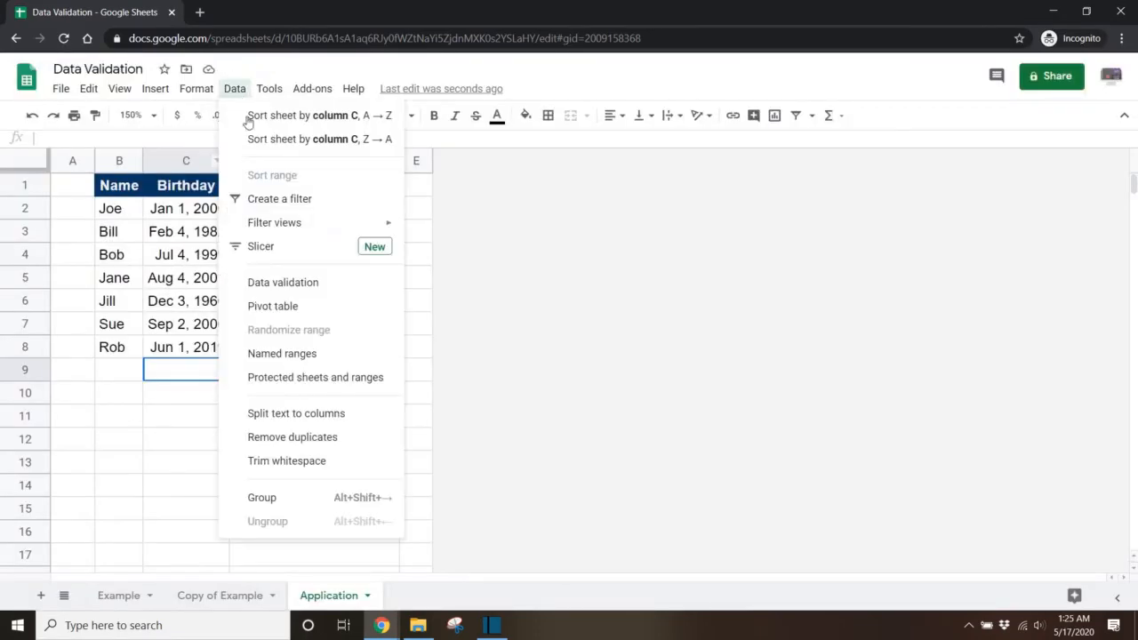
- Save a Date before =today() rule on the next Birthday cell, rejecting invalid input
left_click(283, 281)
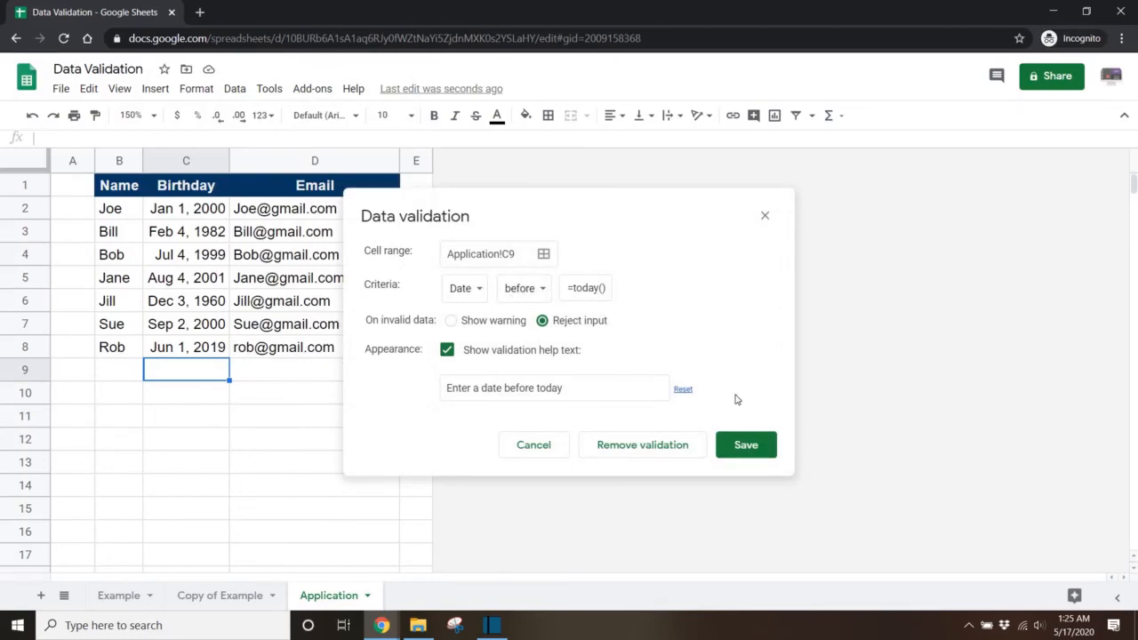
left_click(745, 444)
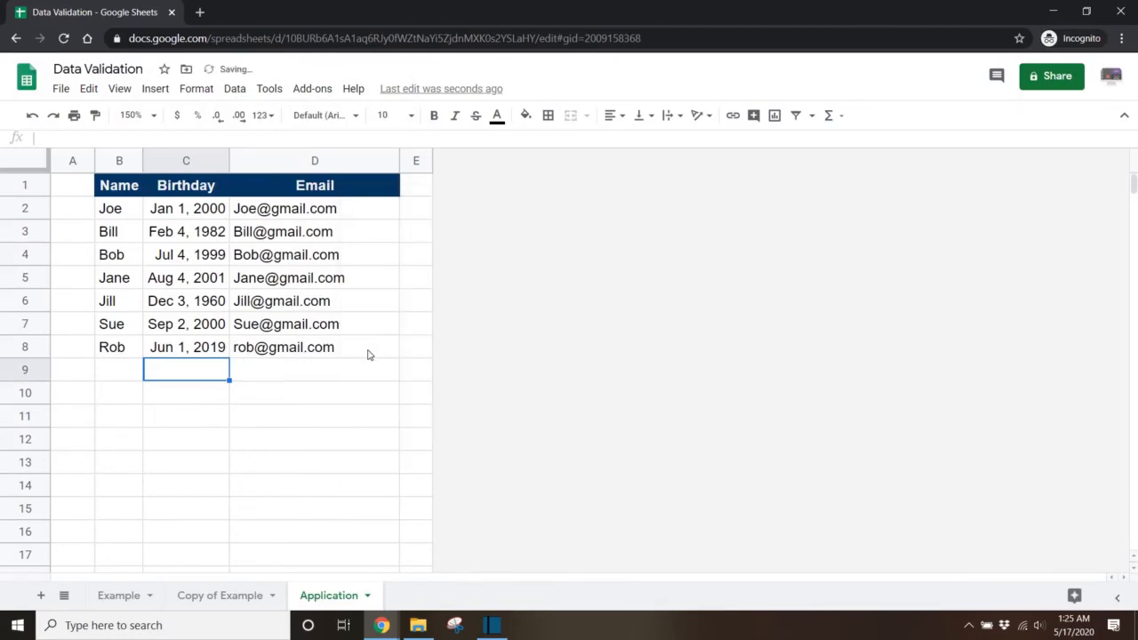
mouse_move(372, 385)
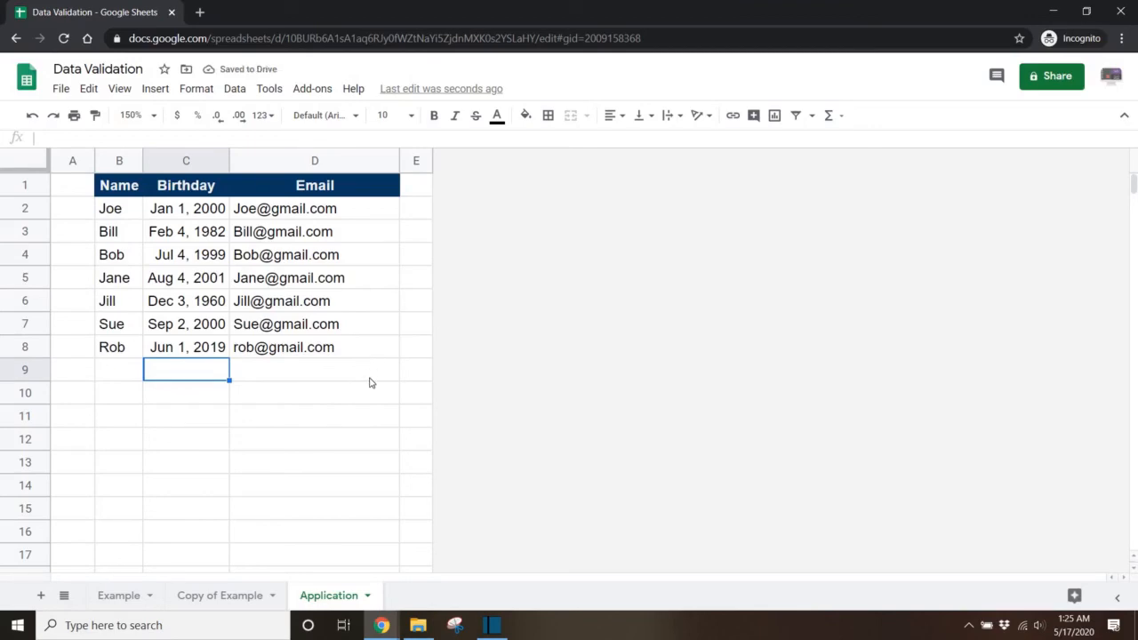